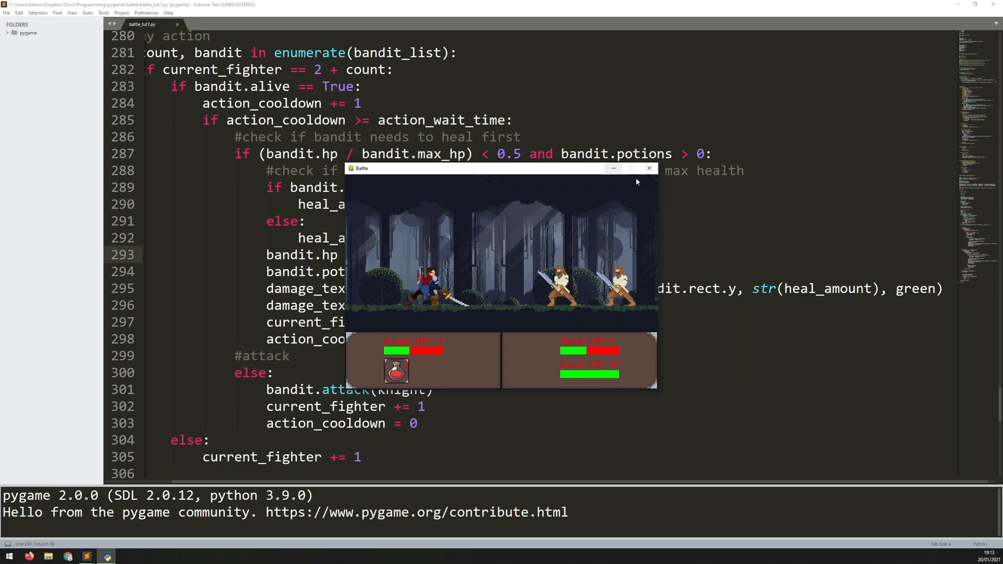
Close the running Battle game window and scroll back through the script
left_click(649, 168)
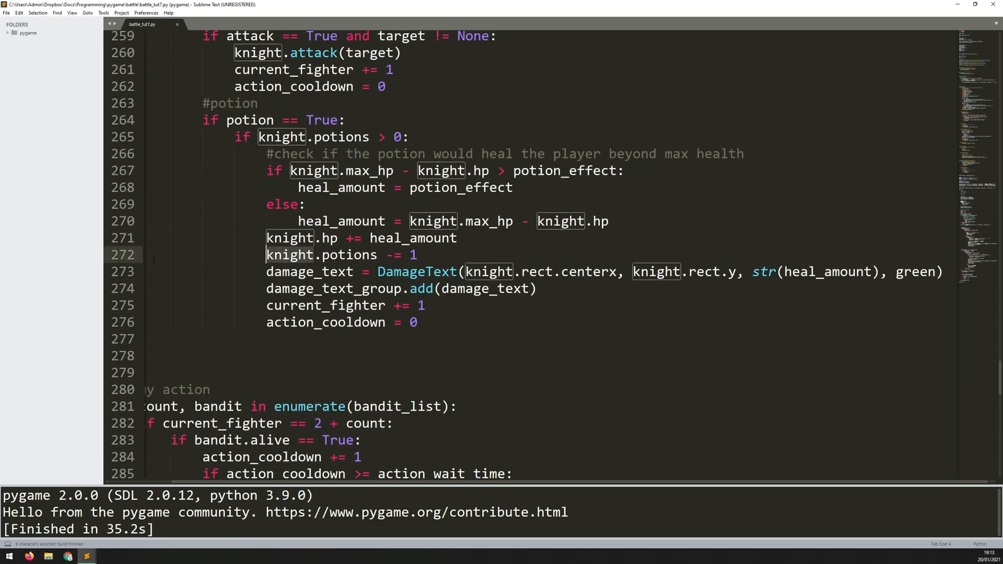
scroll("up", 3)
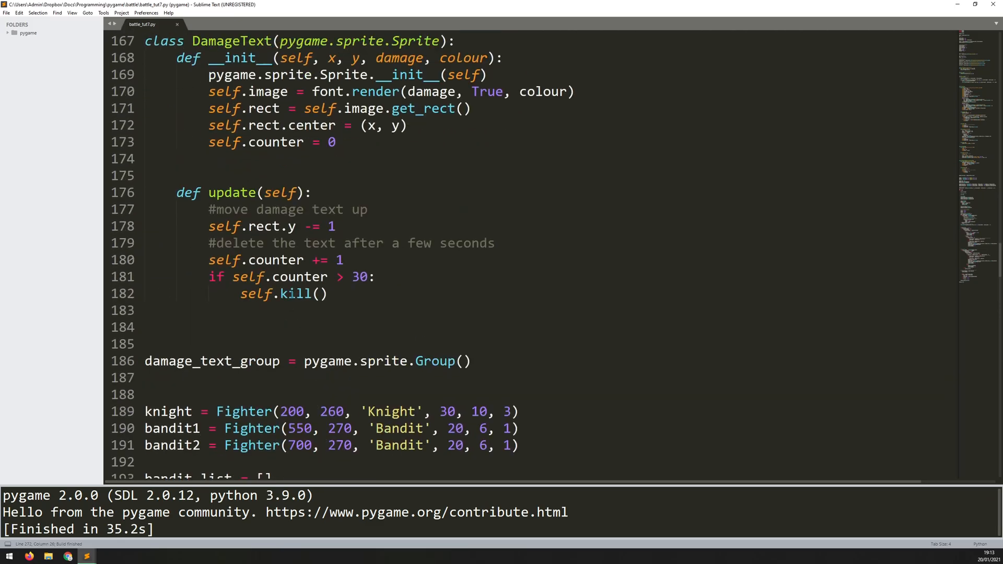
scroll("up", 3)
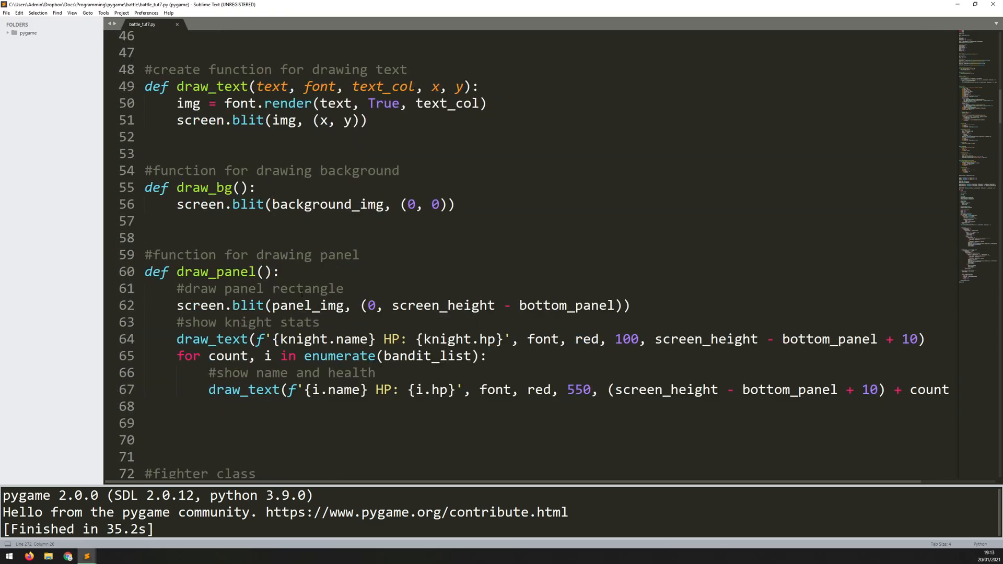
scroll("down", 3)
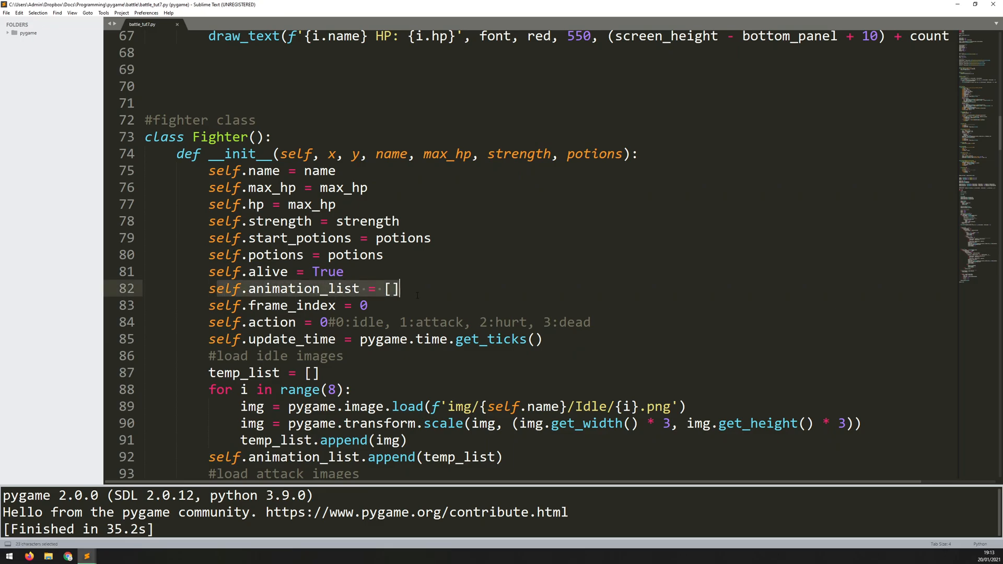
scroll("down", 3)
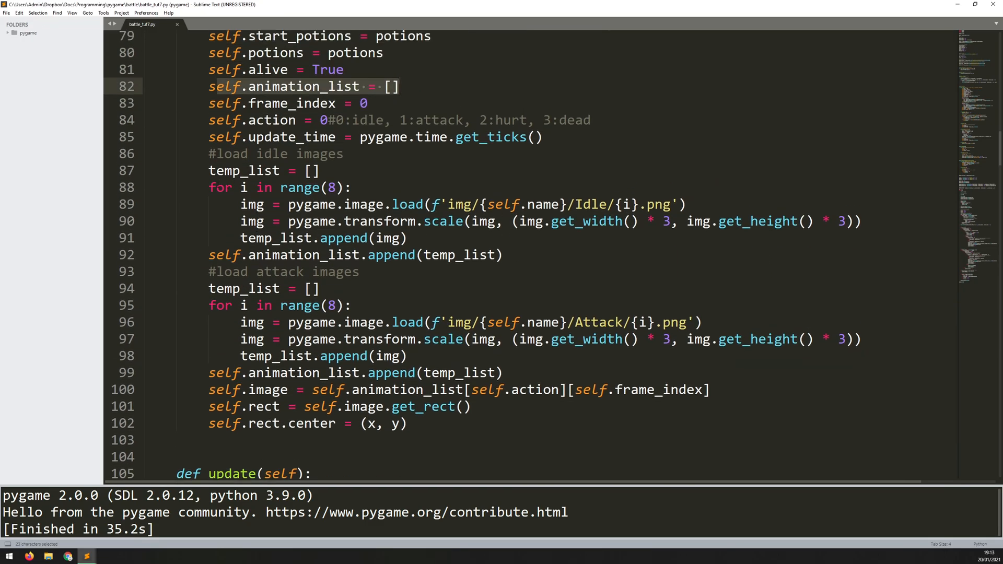
Review the Fighter __init__ loops loading the idle and attack image folders
left_click(262, 171)
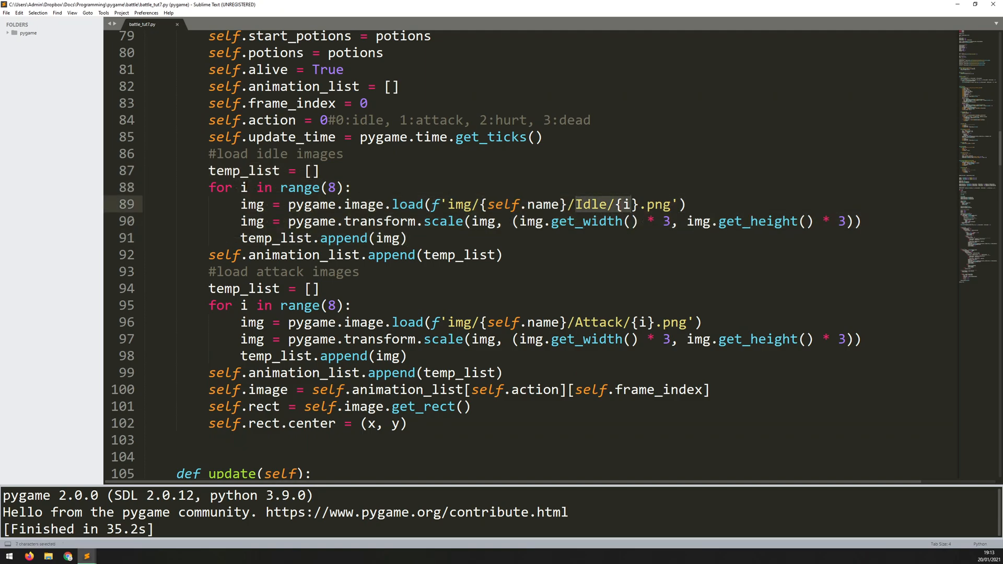
left_click(249, 170)
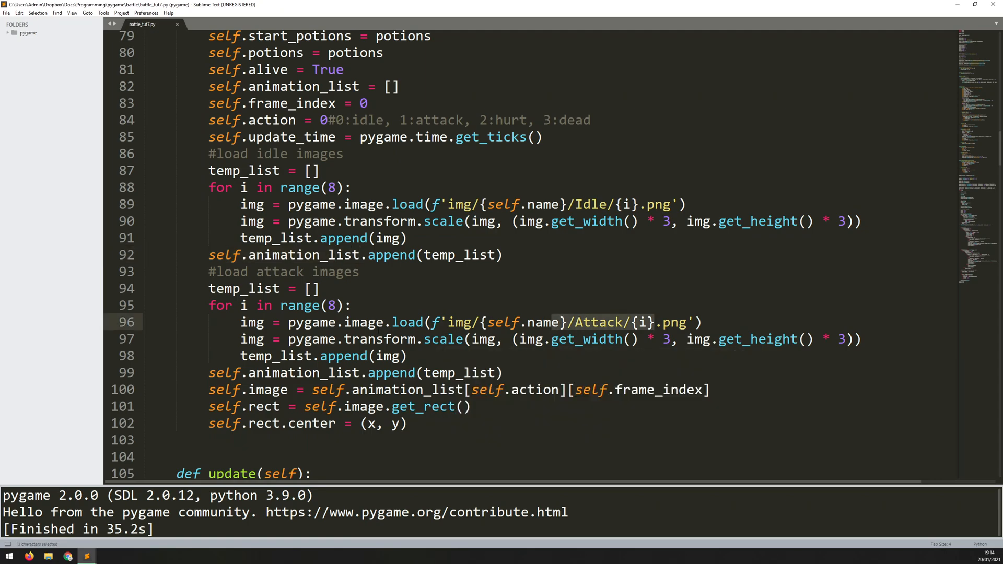
scroll("down", 3)
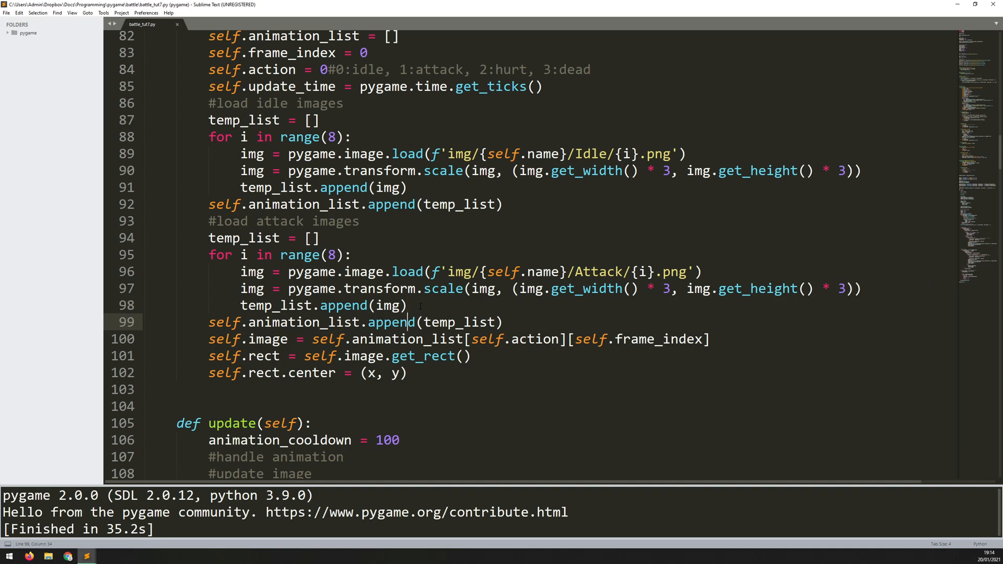
Duplicate the attack-image loading block onto a new line beneath it
key("enter")
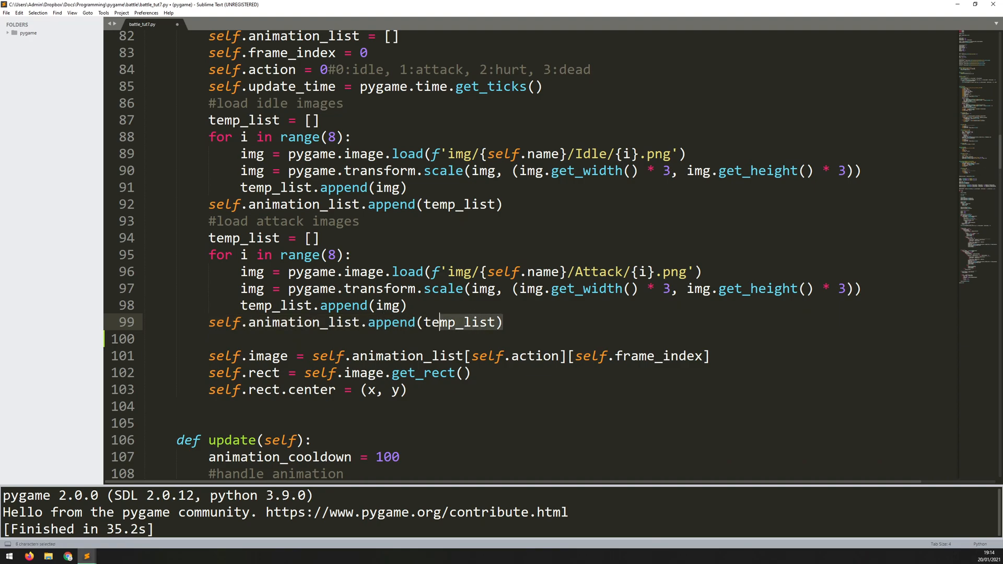
left_click(394, 204)
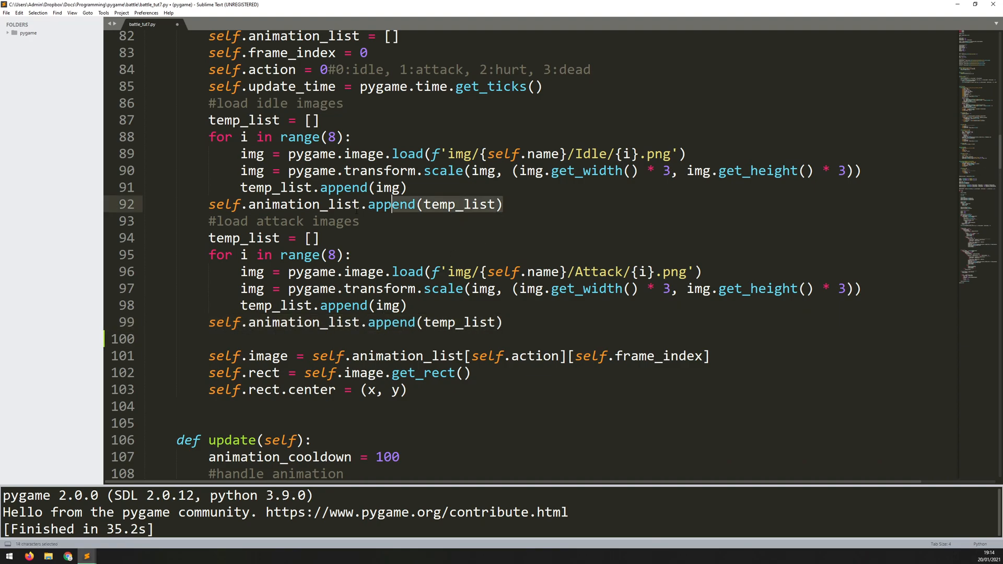
left_click(503, 323)
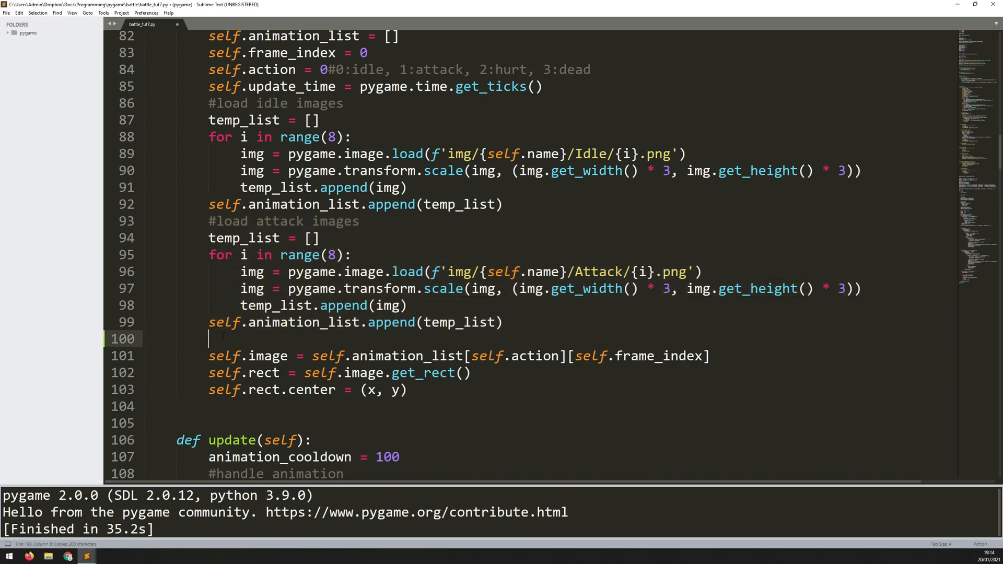
key("ctrl+v")
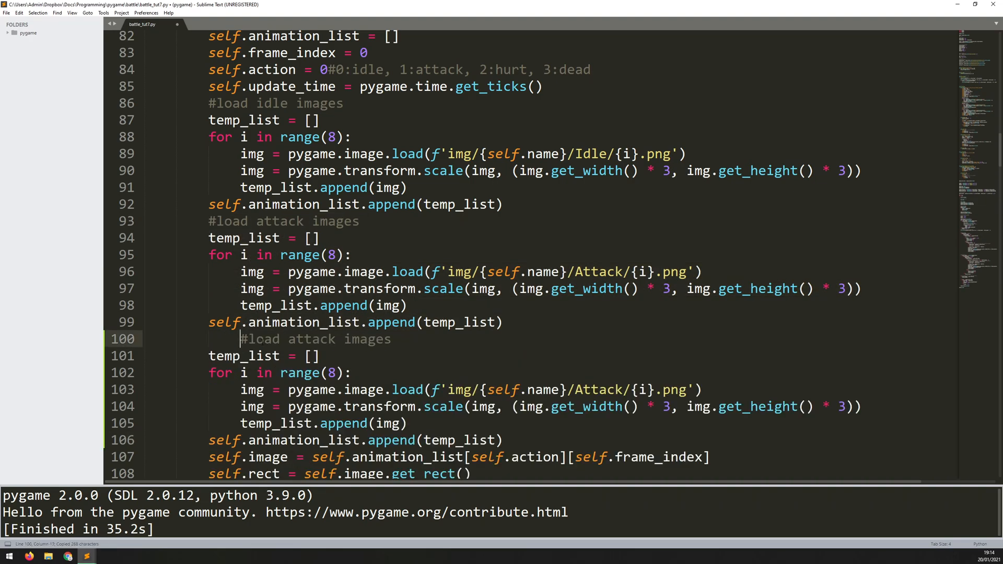
Rename the copied block's comment to load hurt images
double_click(280, 339)
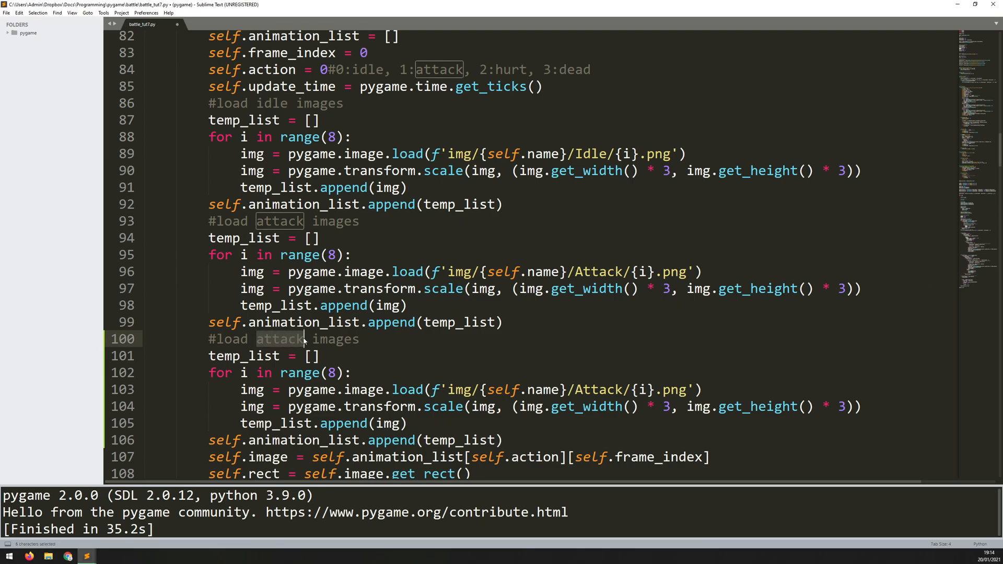
type("hurt")
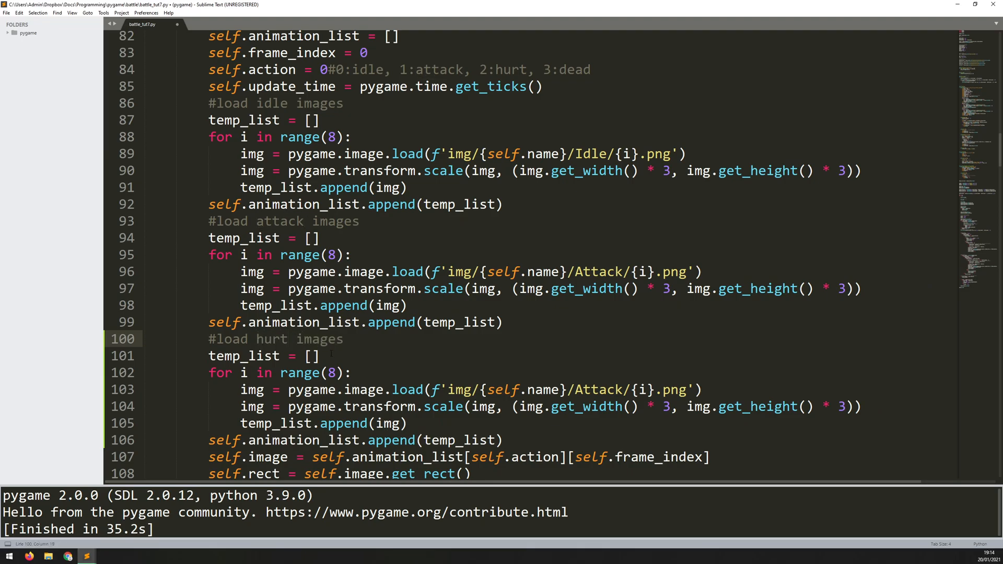
scroll("down", 3)
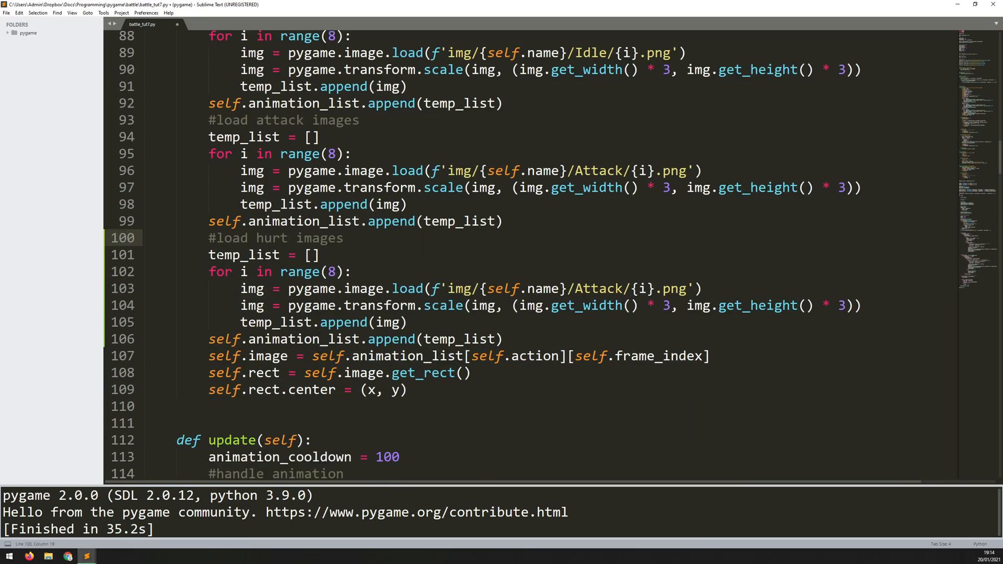
Make the hurt loop run 3 frames and read from the Hurt image folder
triple_click(264, 255)
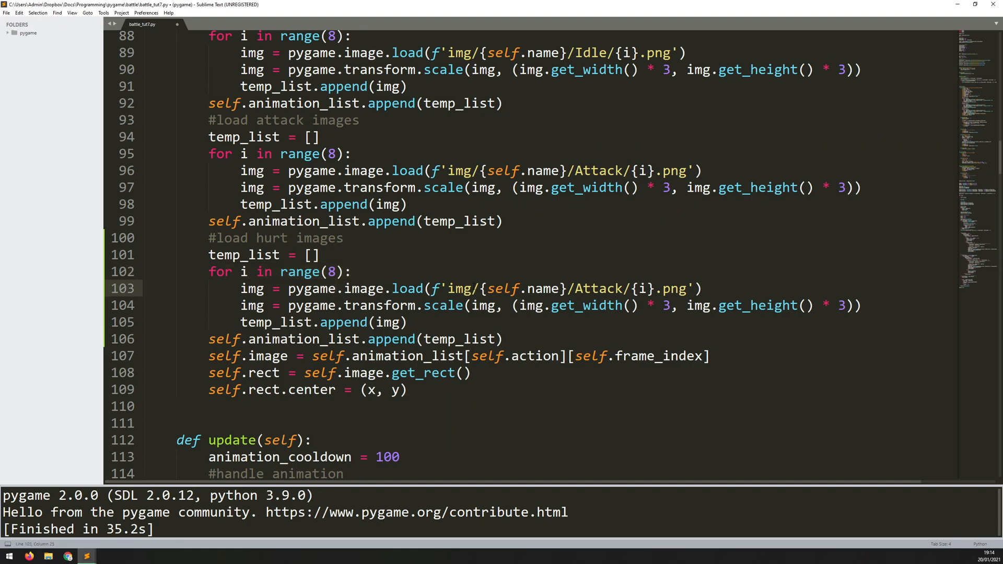
double_click(330, 272)
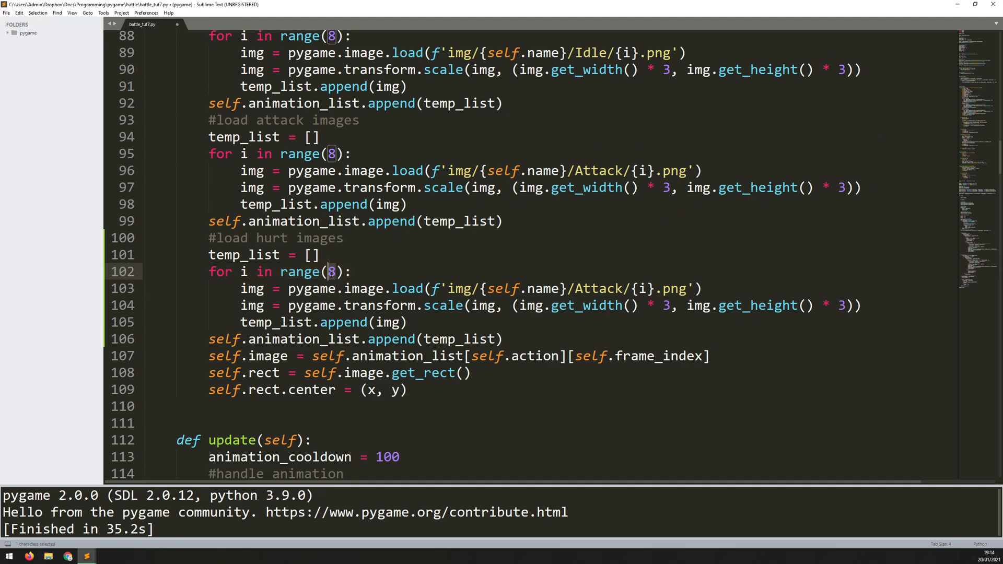
type("3")
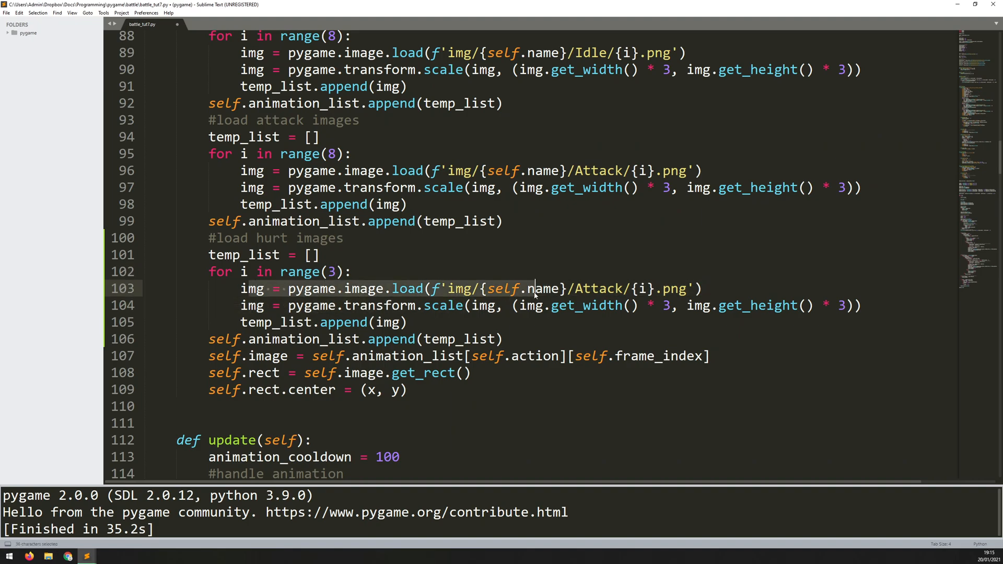
double_click(596, 288)
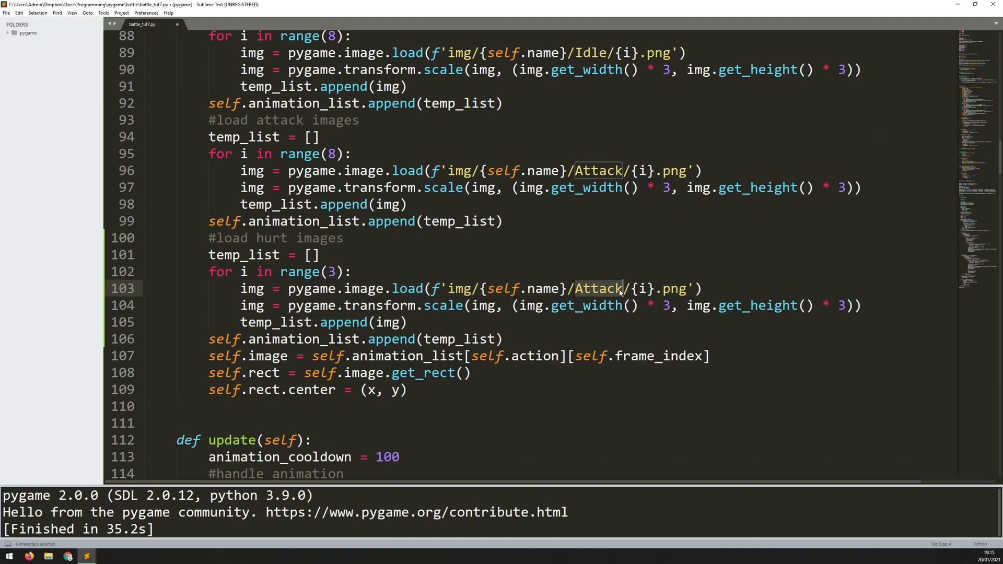
type("Hurt")
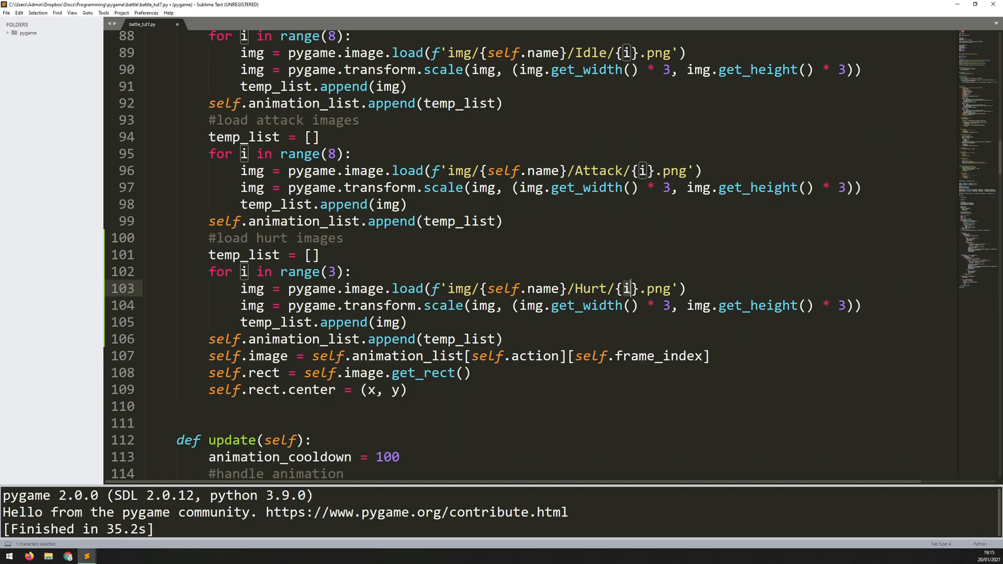
Review the animation_list the hurt frames are appended to
left_click(765, 306)
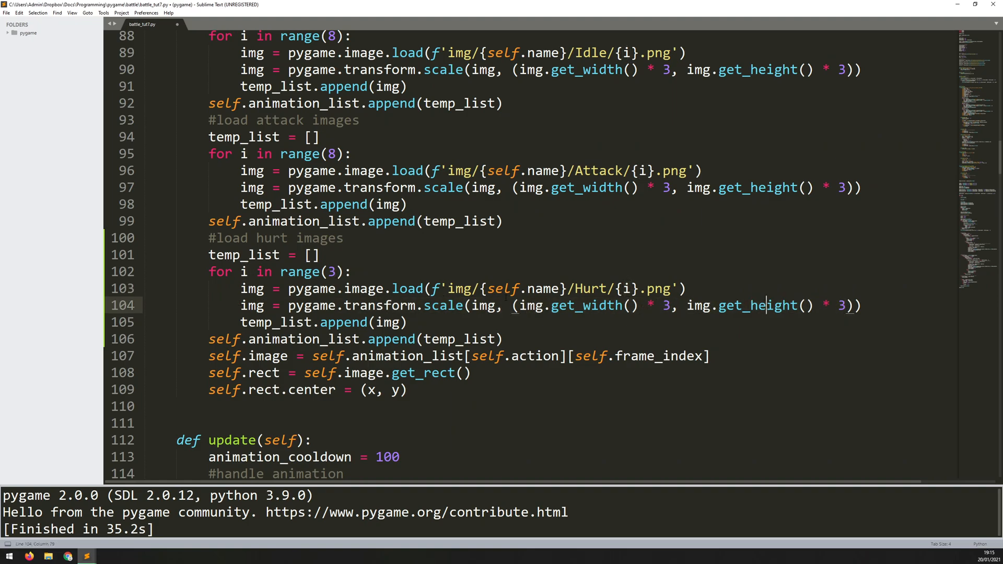
left_click(295, 323)
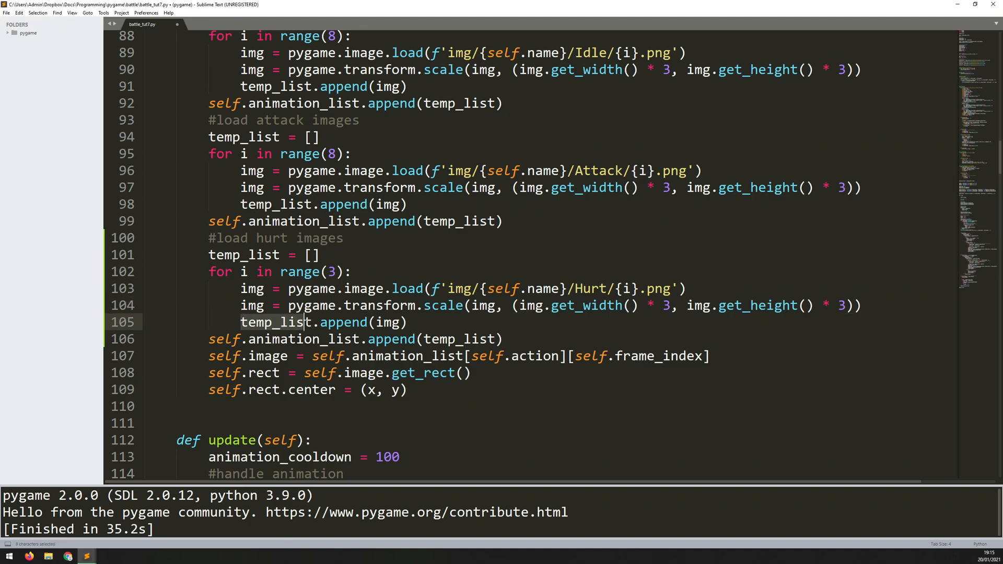
double_click(275, 323)
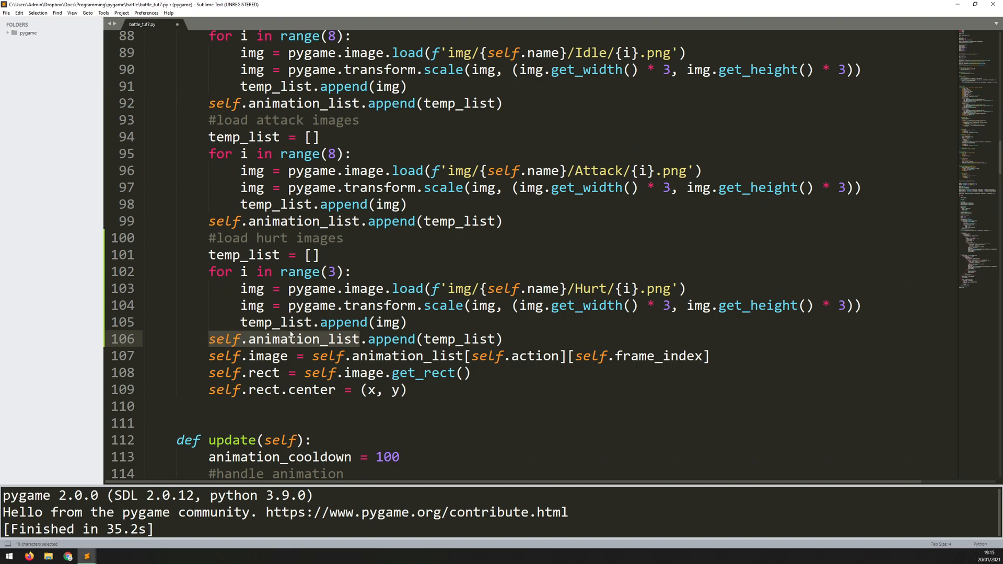
scroll("up", 3)
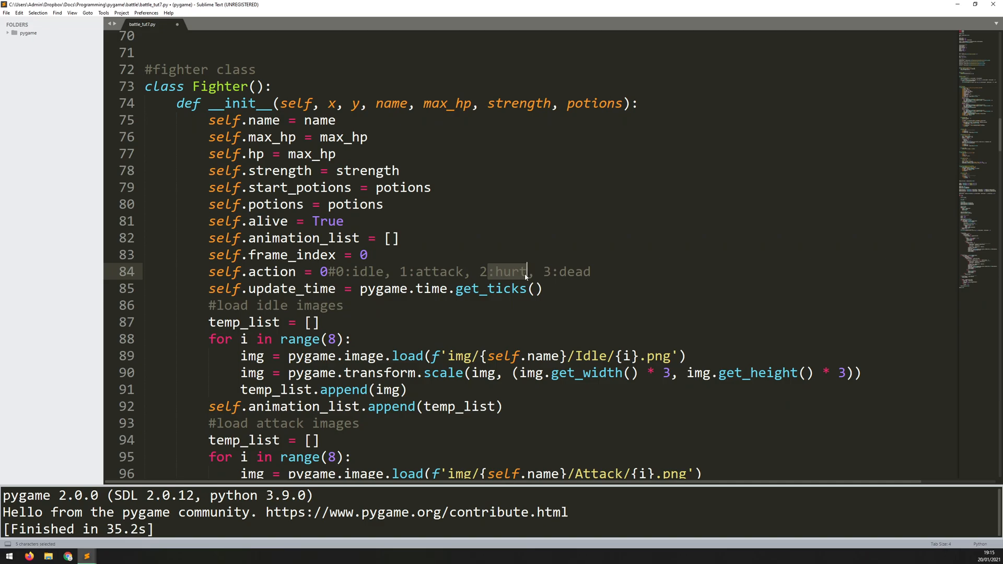
scroll("down", 3)
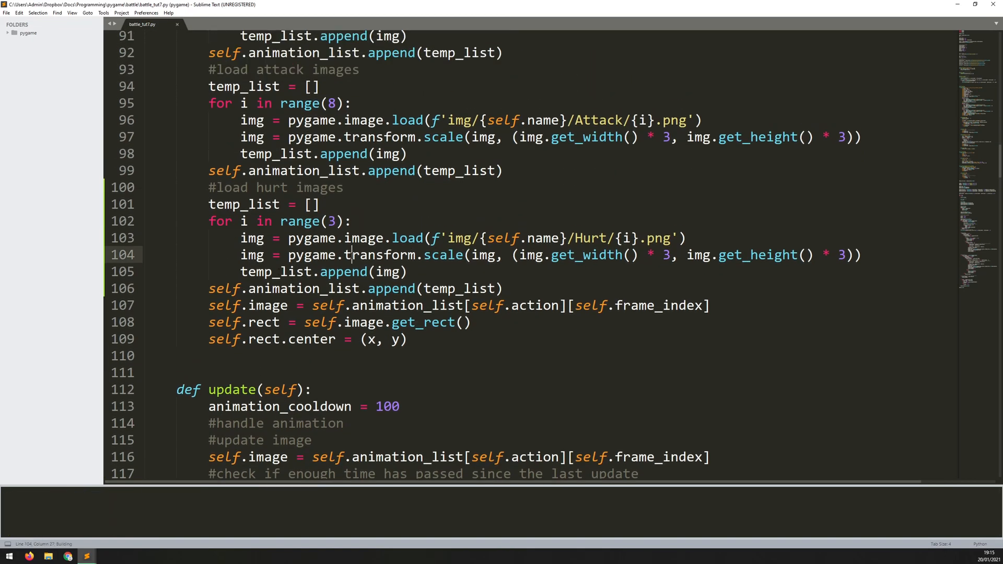
key("ctrl+b")
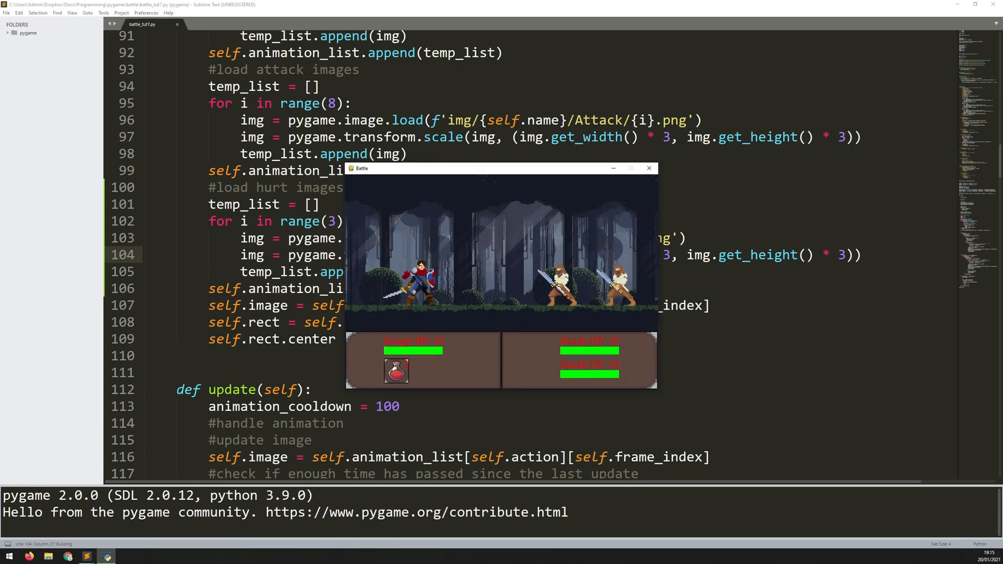
left_click(649, 167)
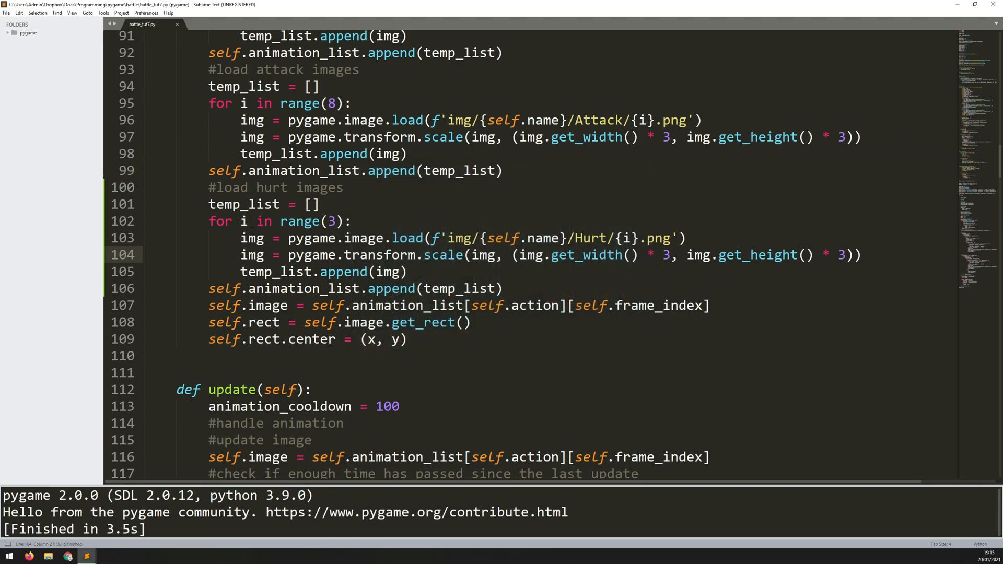
left_click(412, 272)
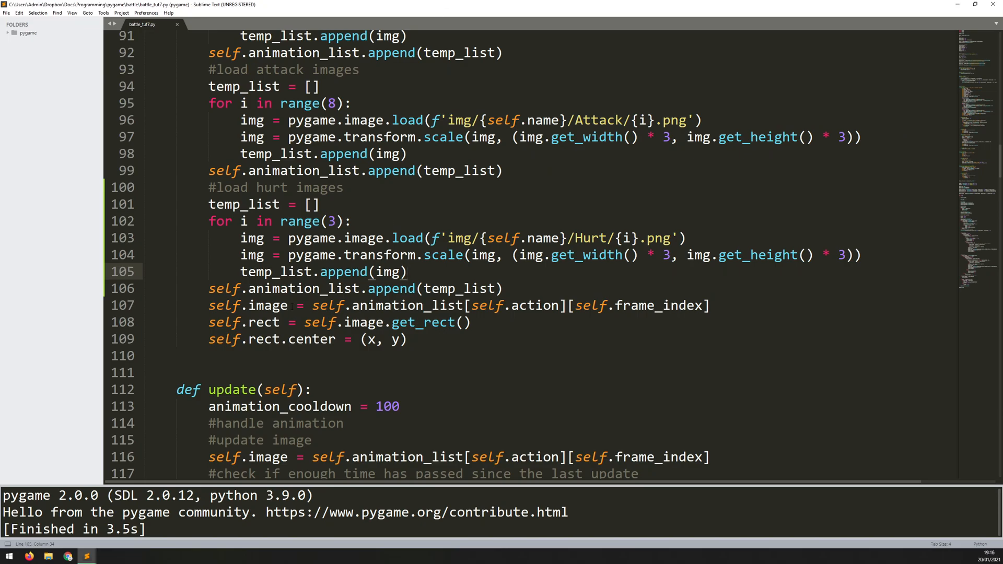
Paste a copy of the idle method below attack and rename it hurt
scroll("down", 3)
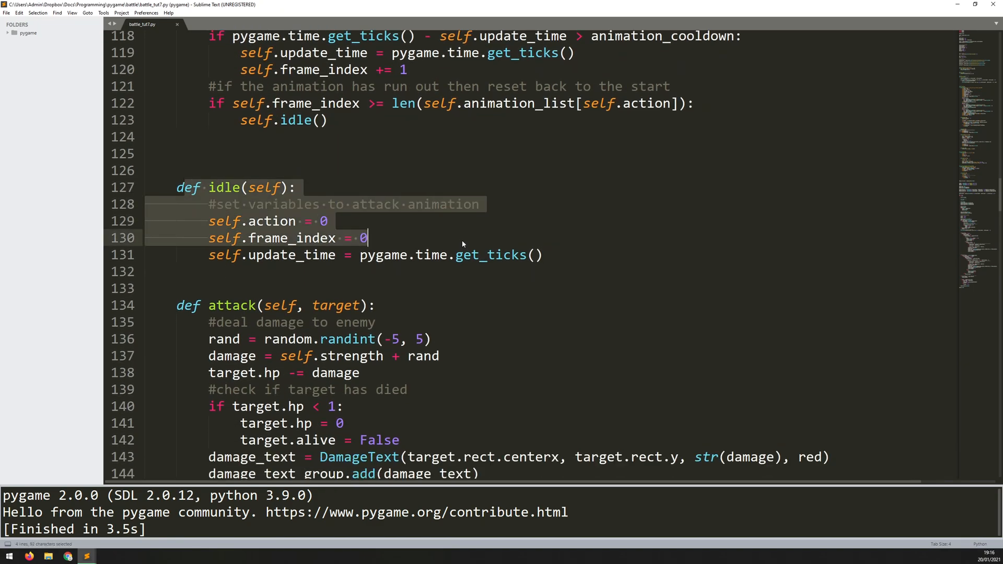
scroll("down", 3)
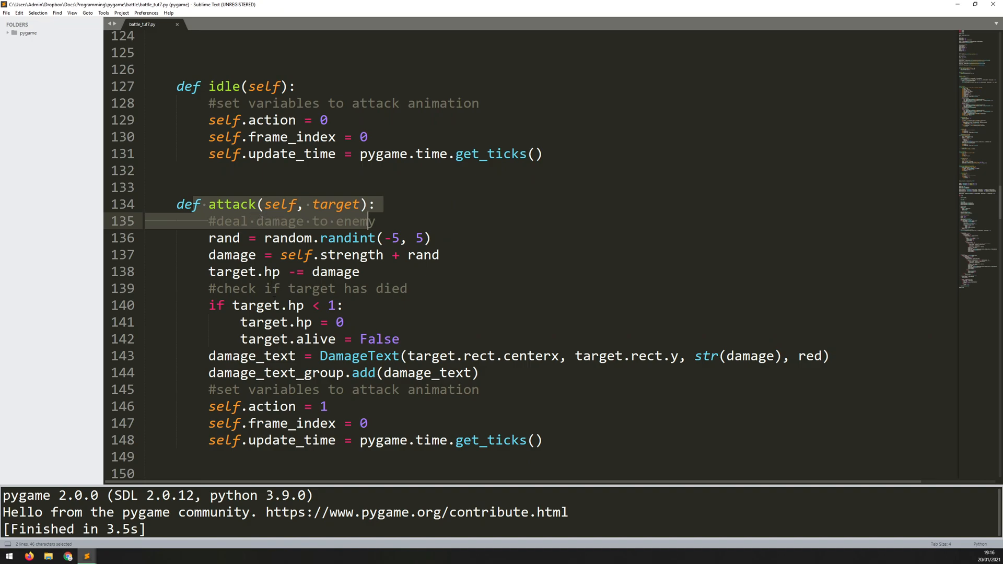
scroll("up", 3)
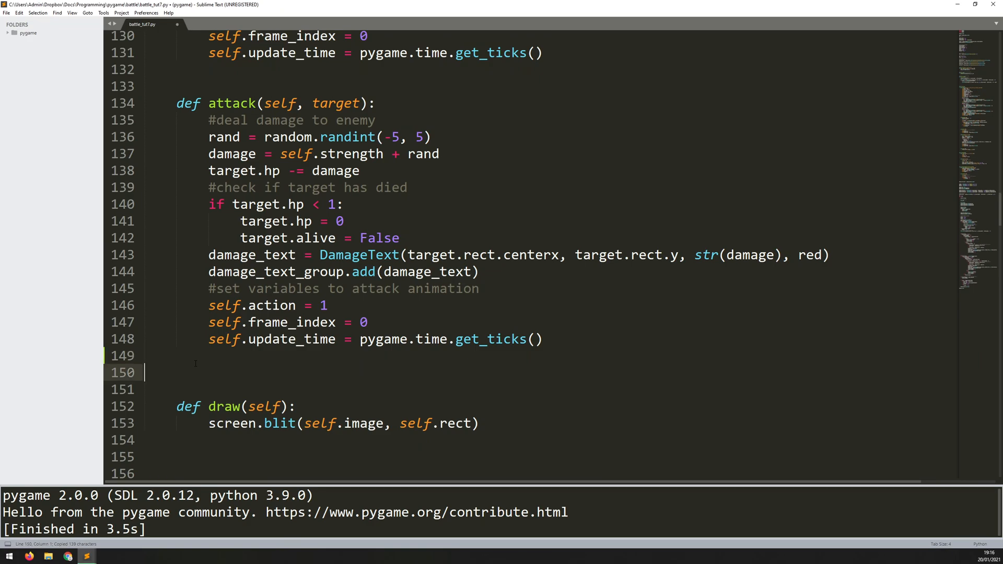
scroll("up", 3)
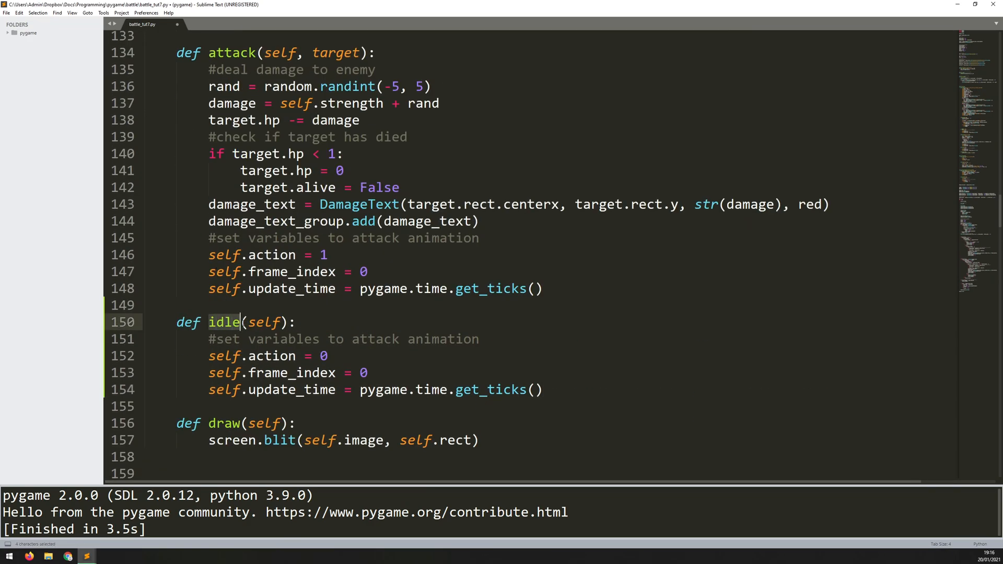
type("hurt")
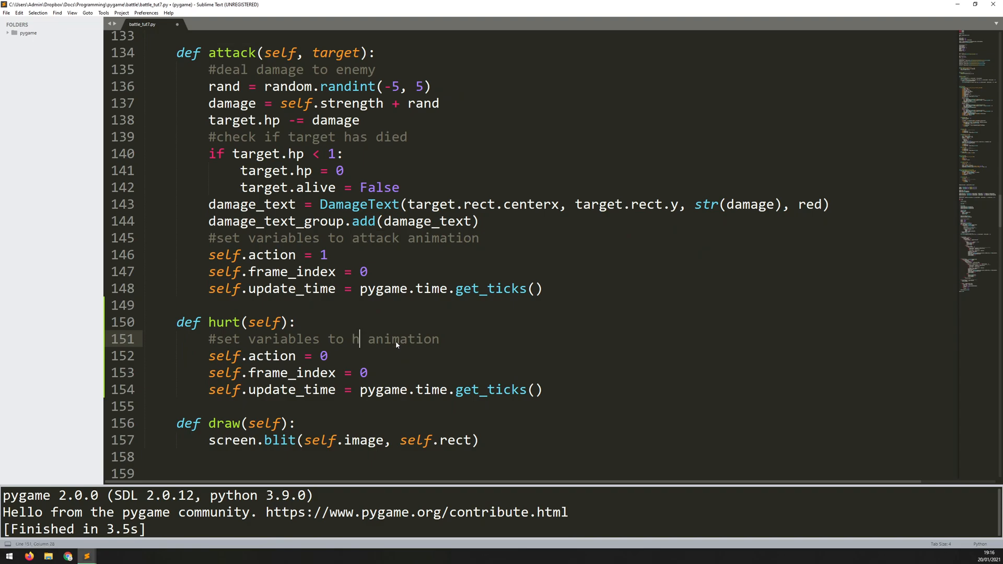
scroll("up", 3)
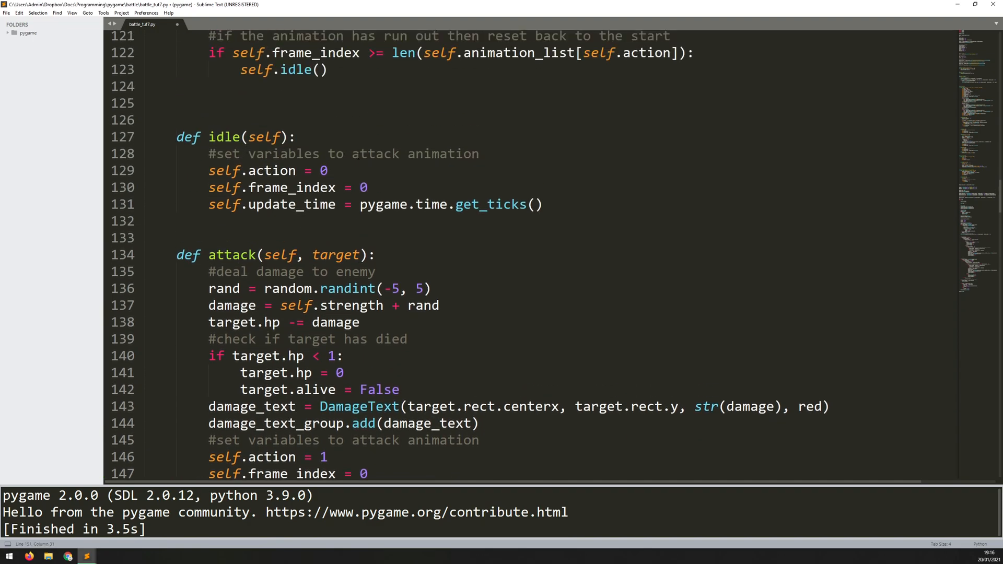
Reword the hurt method's comment and set its self.action to 2
double_click(375, 154)
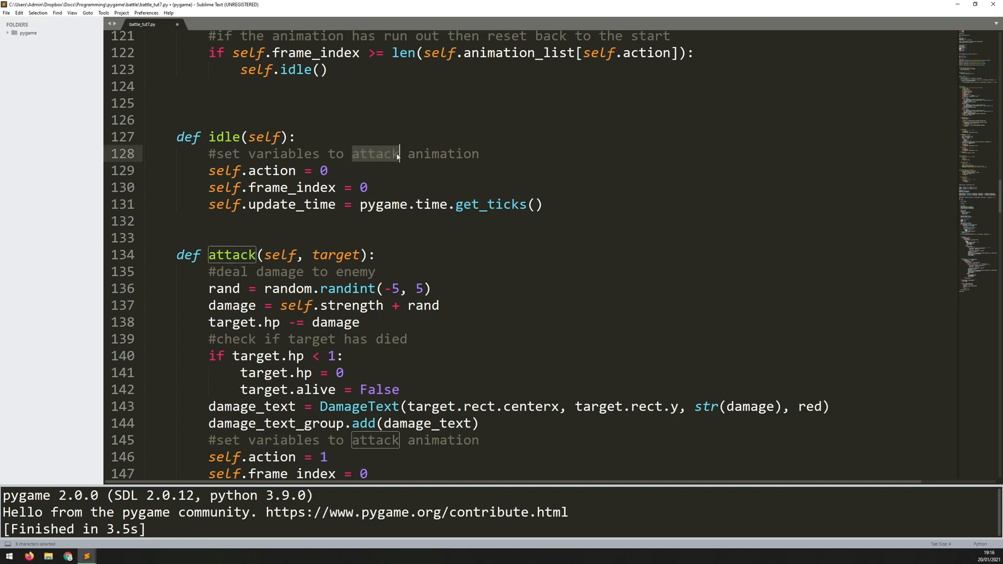
scroll("down", 3)
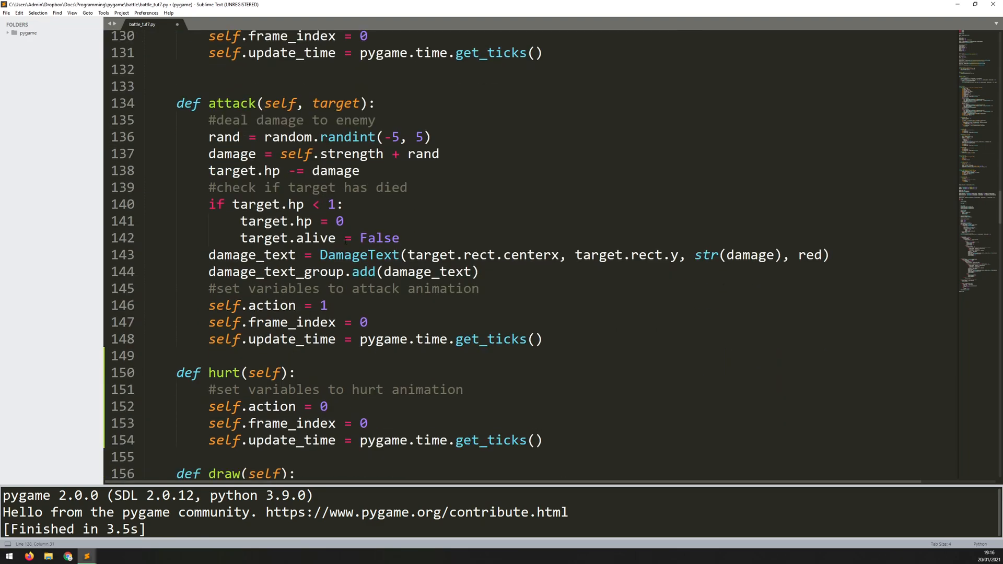
scroll("down", 3)
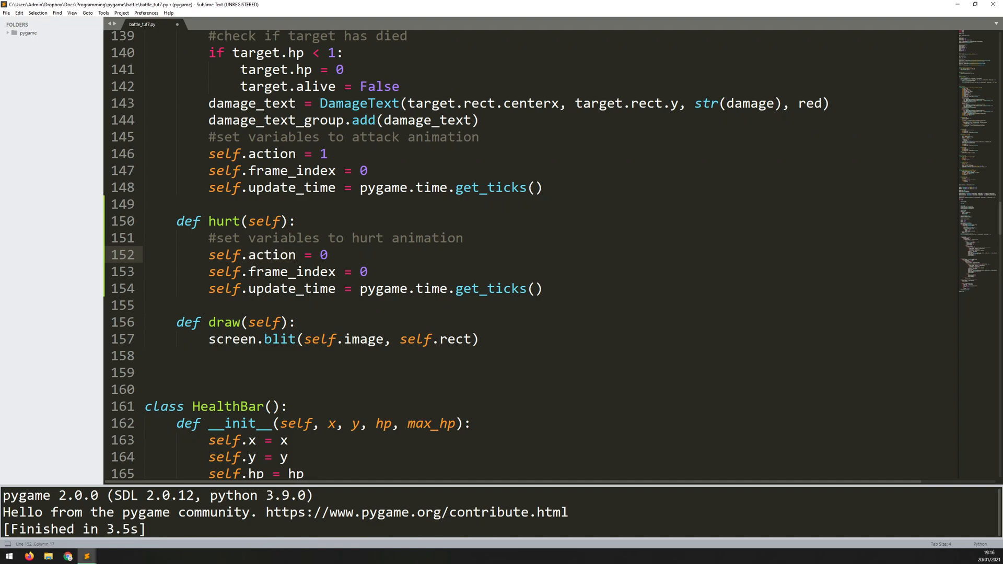
type("2")
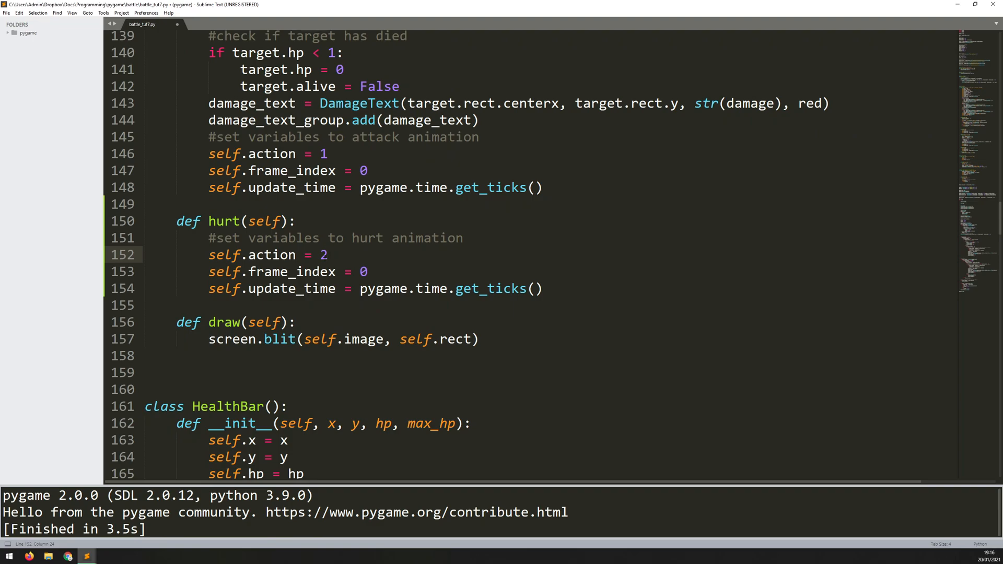
scroll("up", 3)
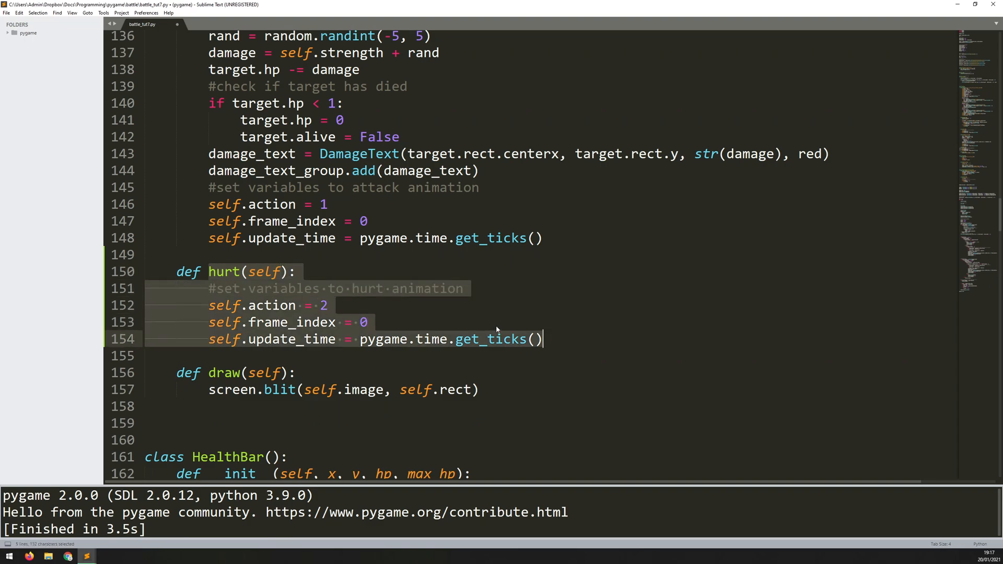
Locate the target parameter in the attack method
left_click(319, 305)
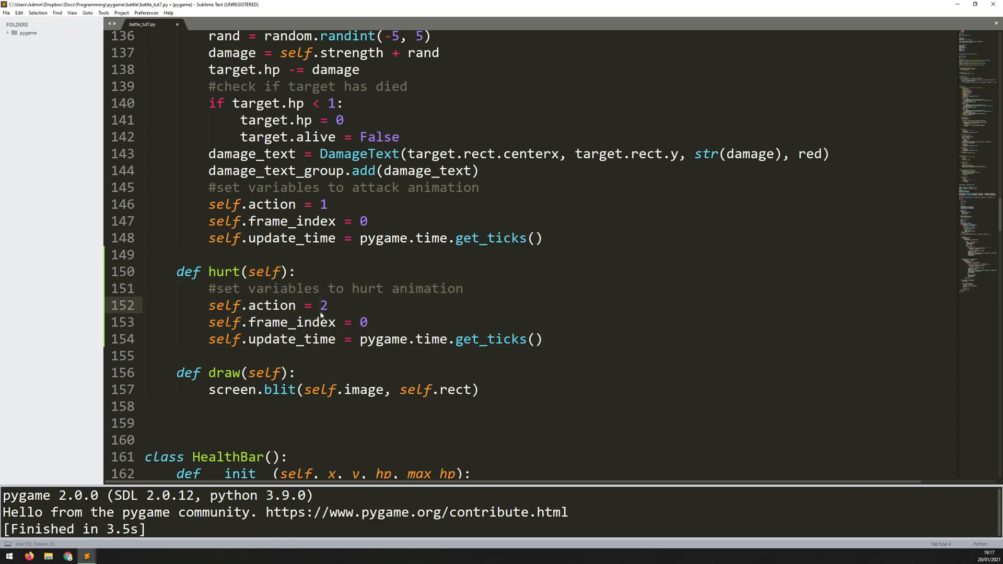
scroll("up", 3)
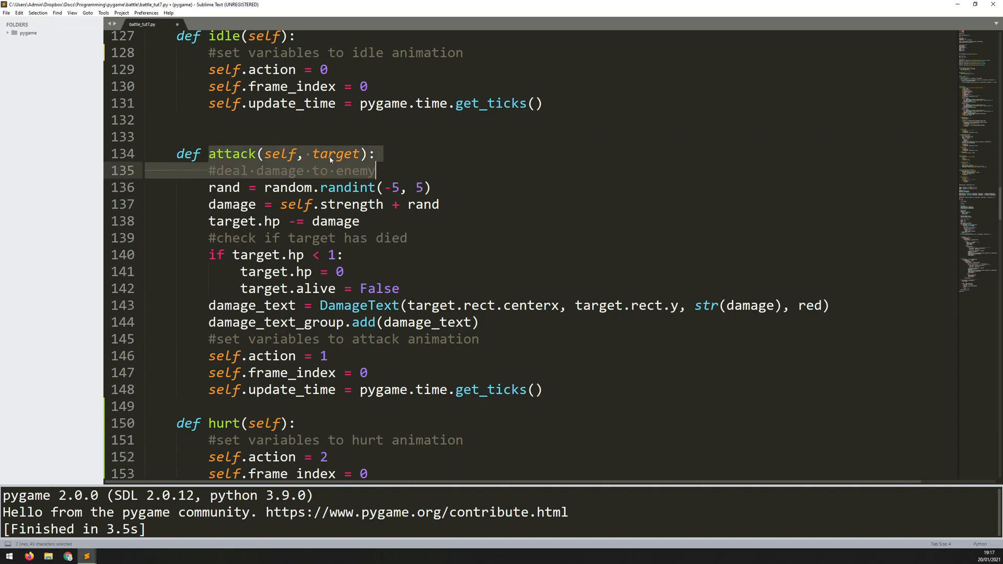
double_click(334, 154)
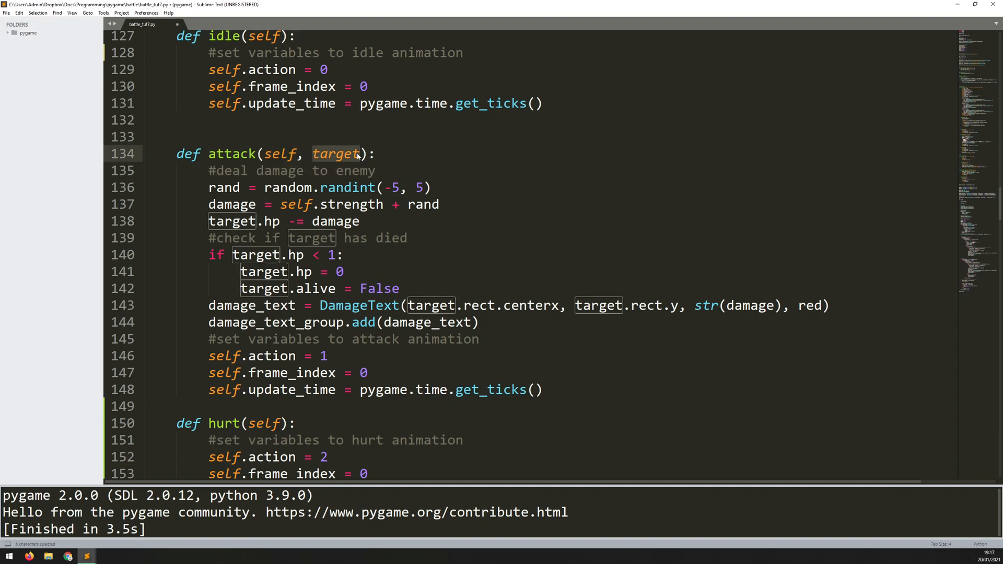
left_click(344, 154)
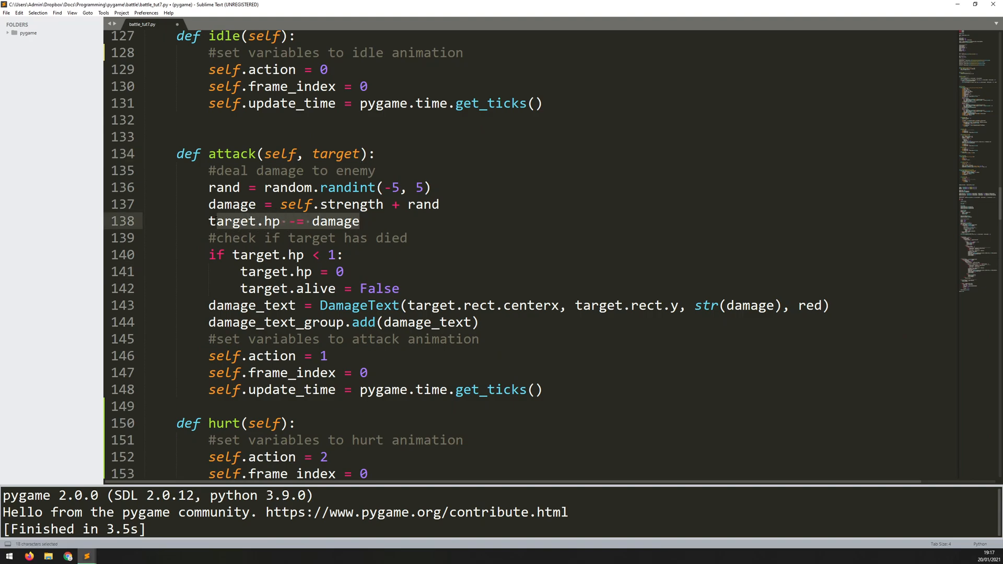
Add a '#run enemy hurt animation' comment and target.hurt() after the damage line
left_click(390, 222)
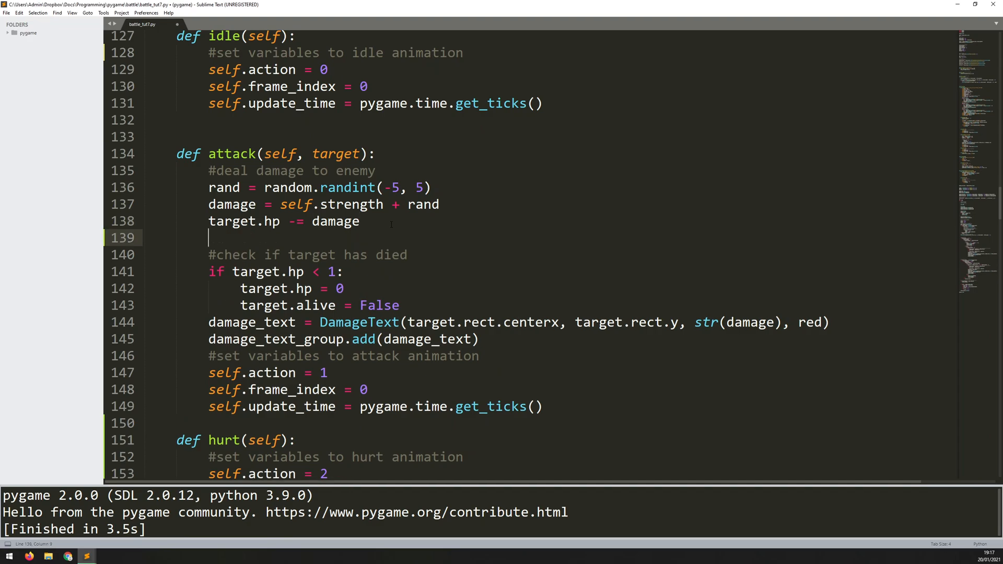
type("#")
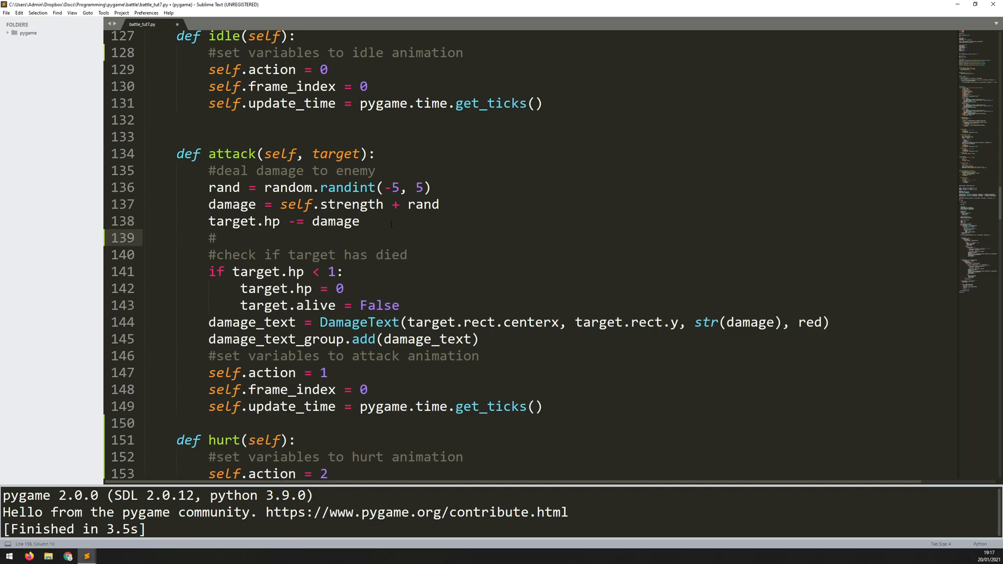
type("run enemy hurt animation")
type("tar")
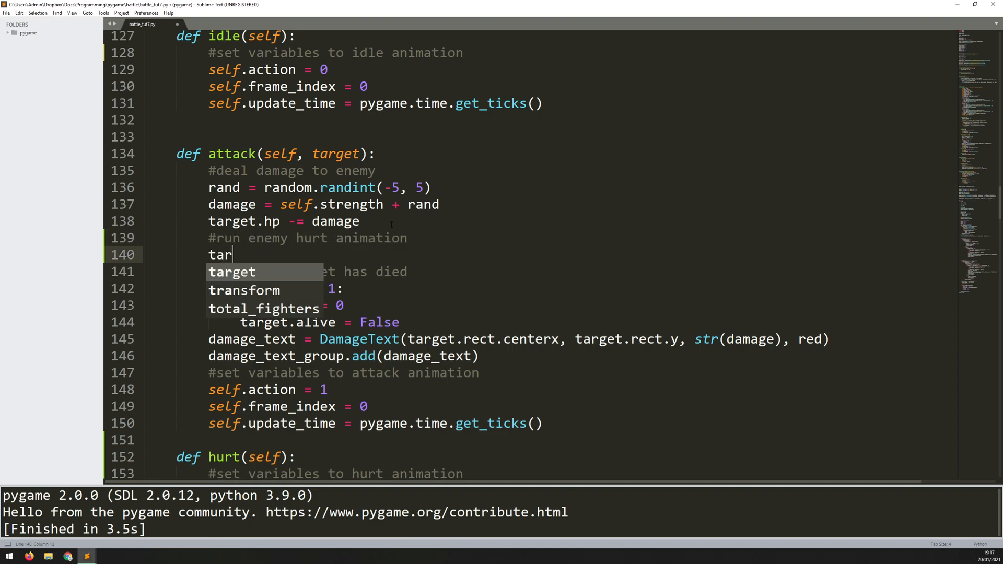
type("get.hurt(")
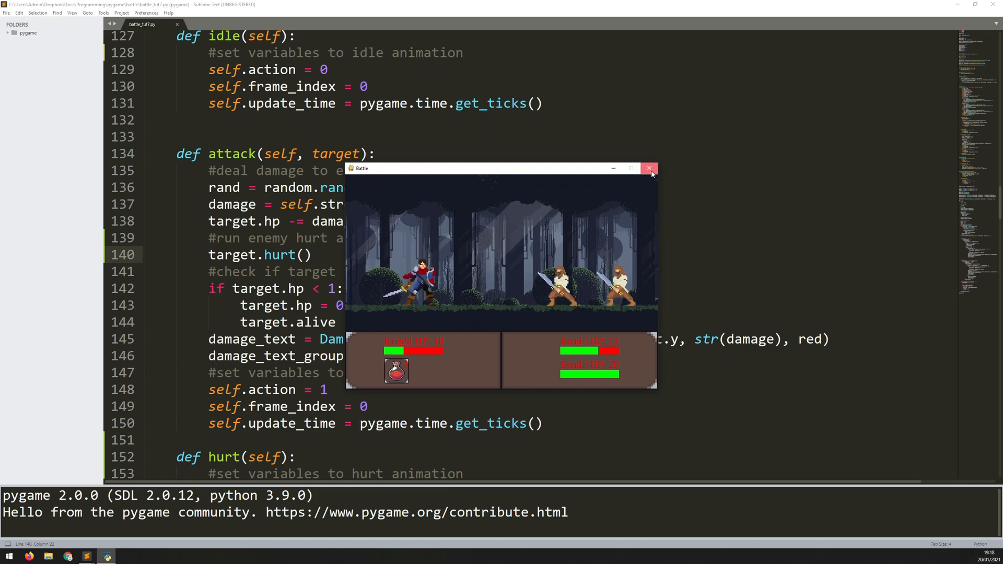
Close the Battle game window after testing the target.hurt() call
left_click(649, 168)
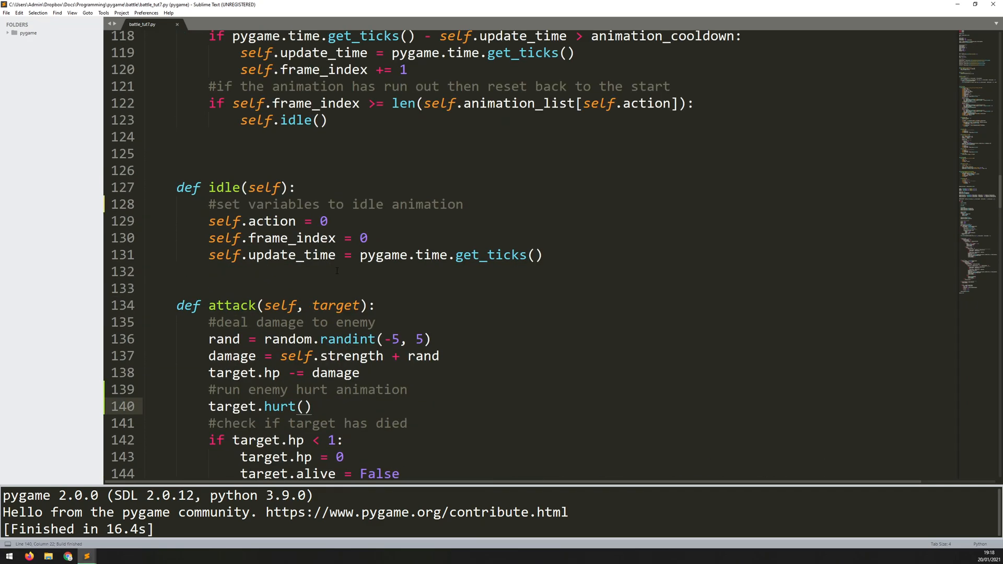
Duplicate the hurt-image loading block beneath itself
scroll("up", 3)
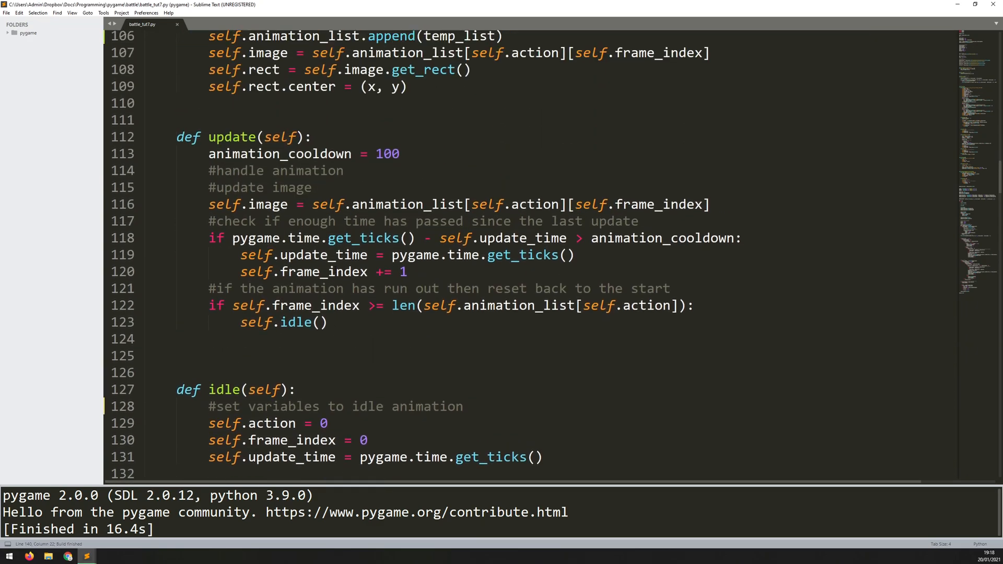
scroll("up", 3)
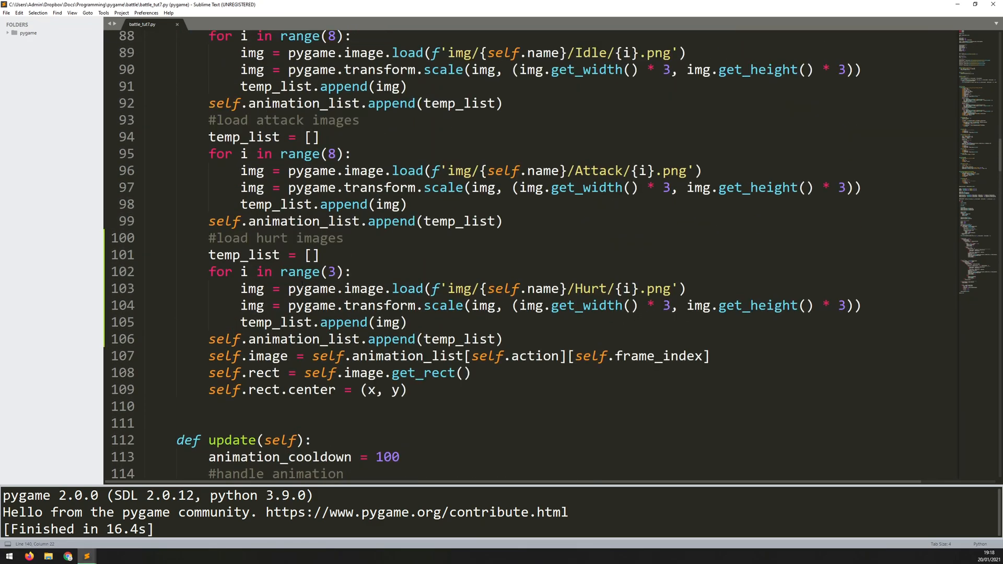
scroll("up", 3)
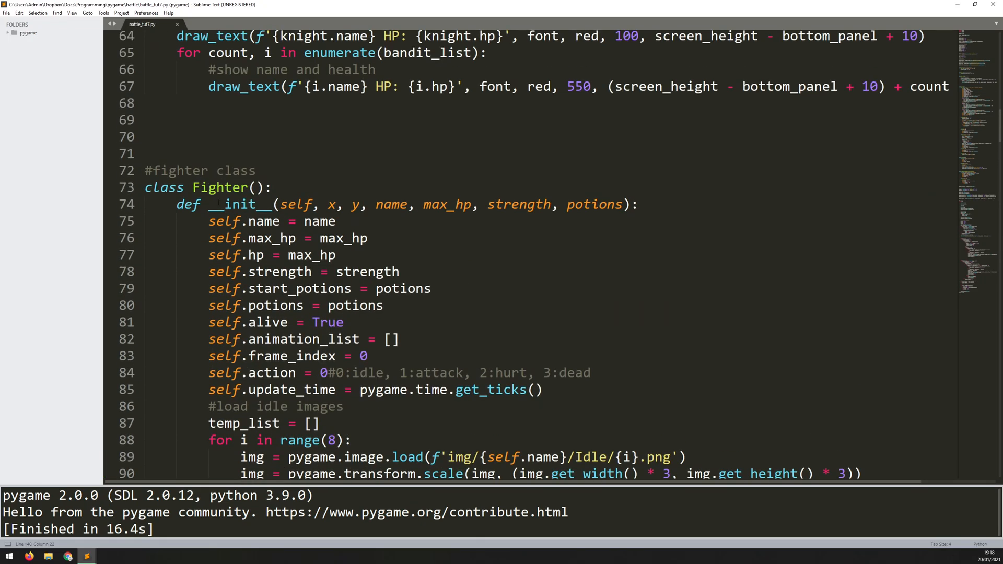
scroll("down", 3)
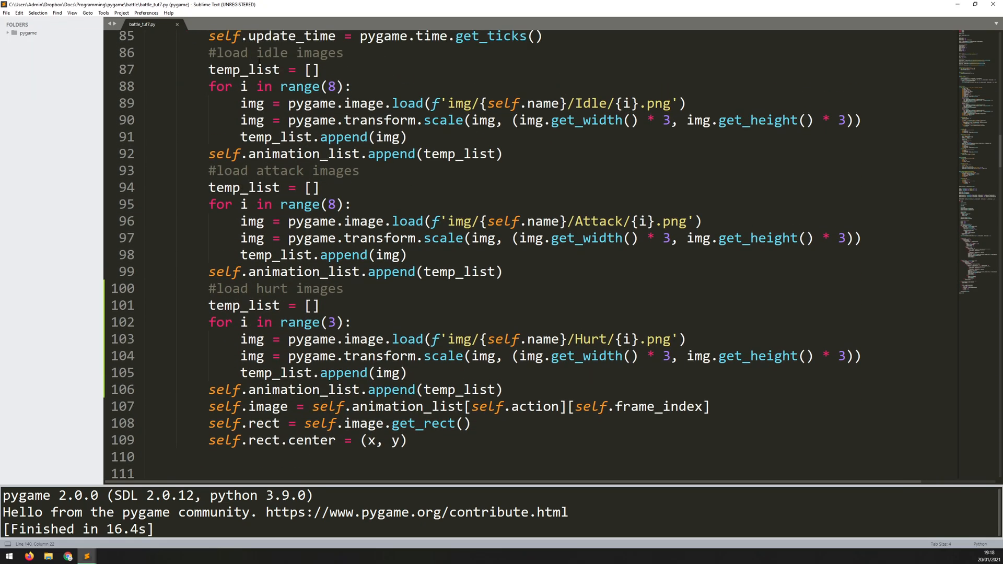
double_click(280, 170)
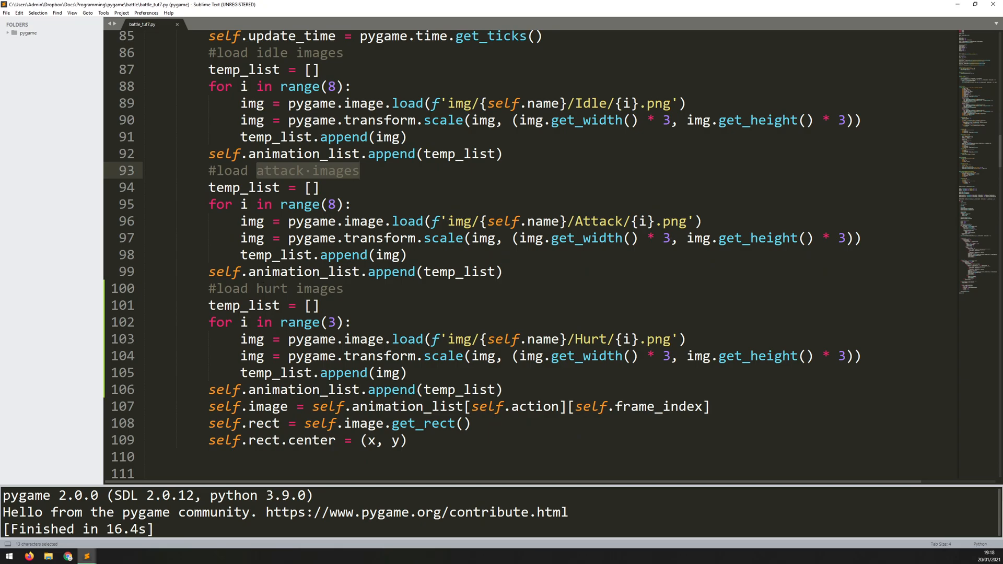
left_click(360, 171)
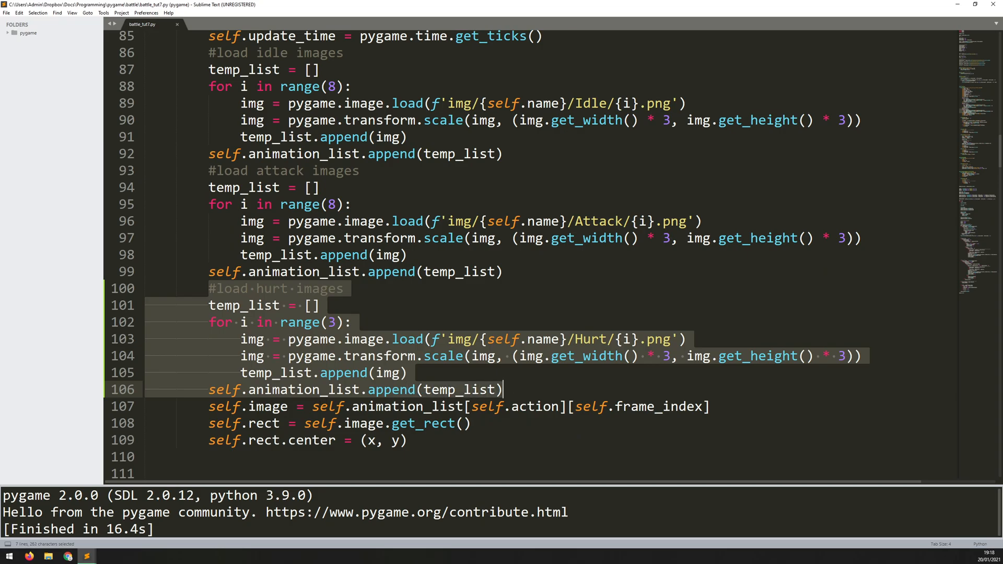
key("ctrl+c")
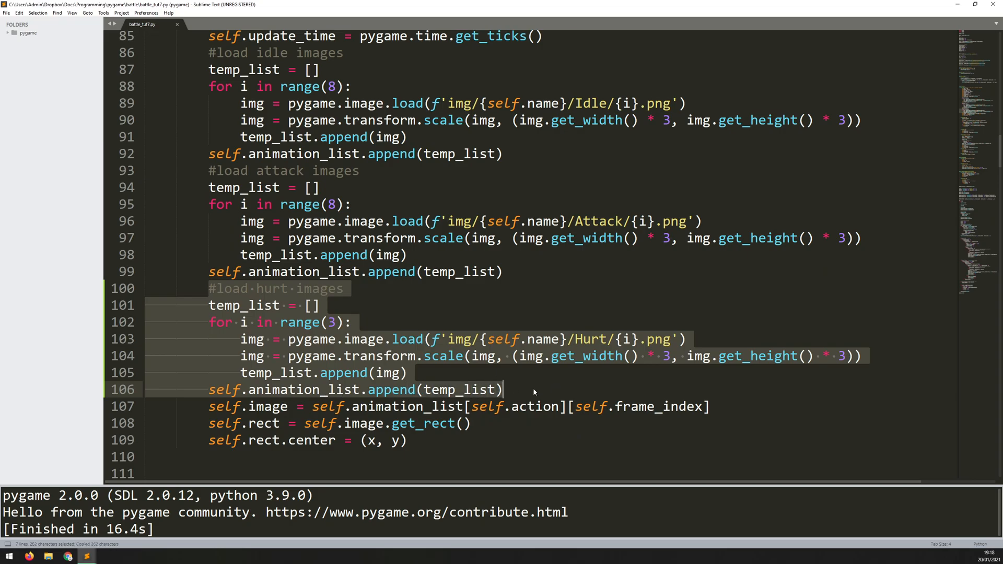
key("ctrl+v")
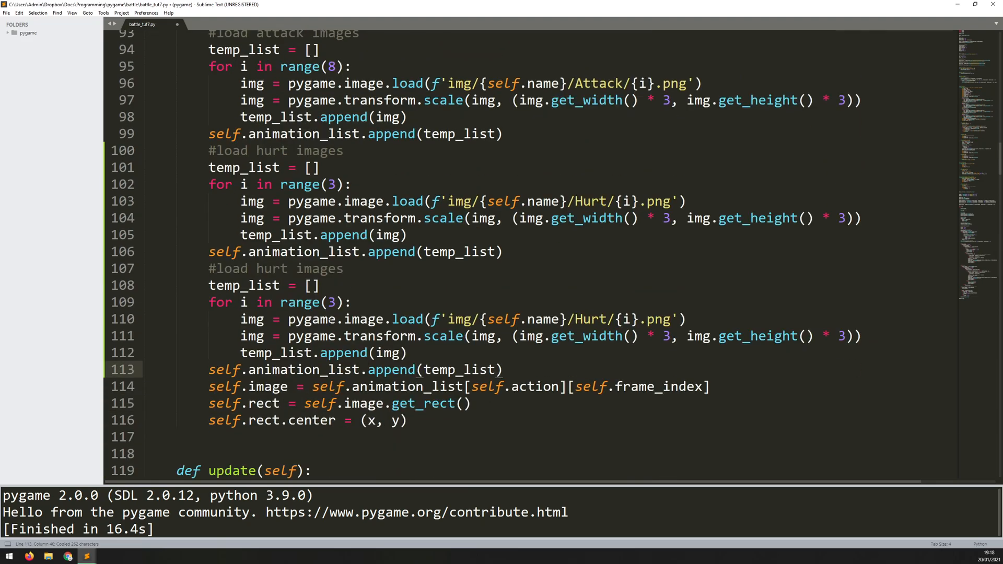
Relabel the copy as death images loading 10 frames from the Death folder
double_click(271, 269)
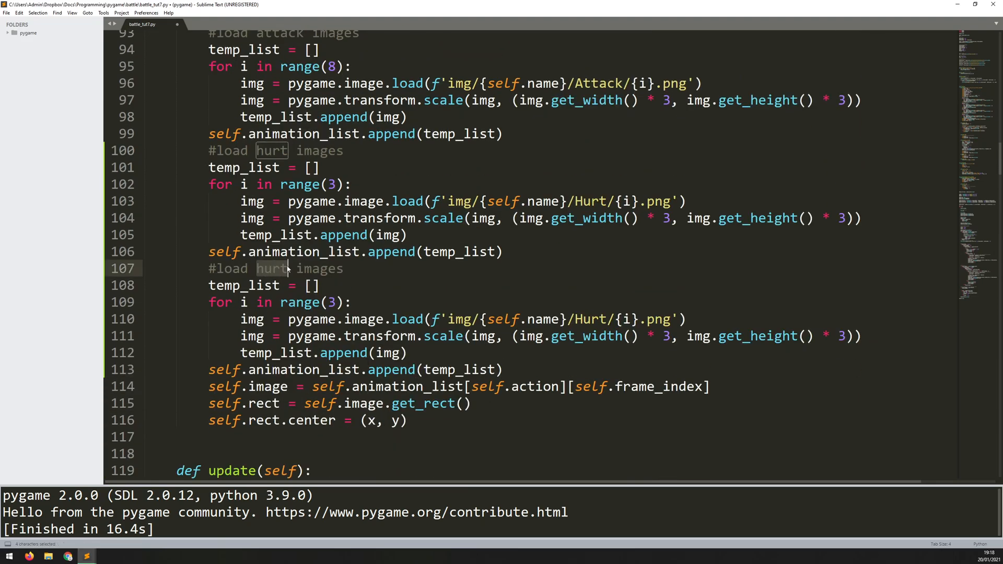
type("death")
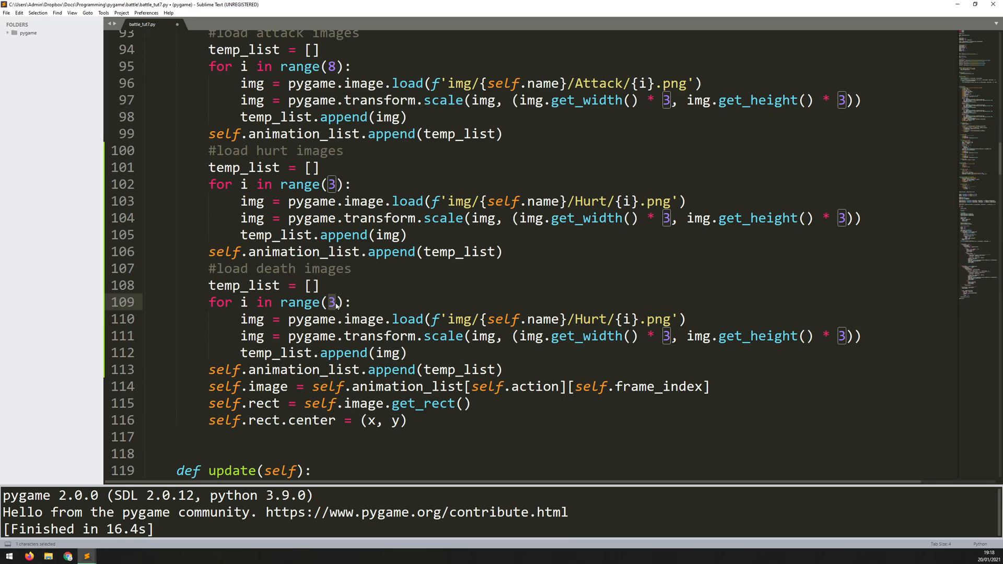
type("10")
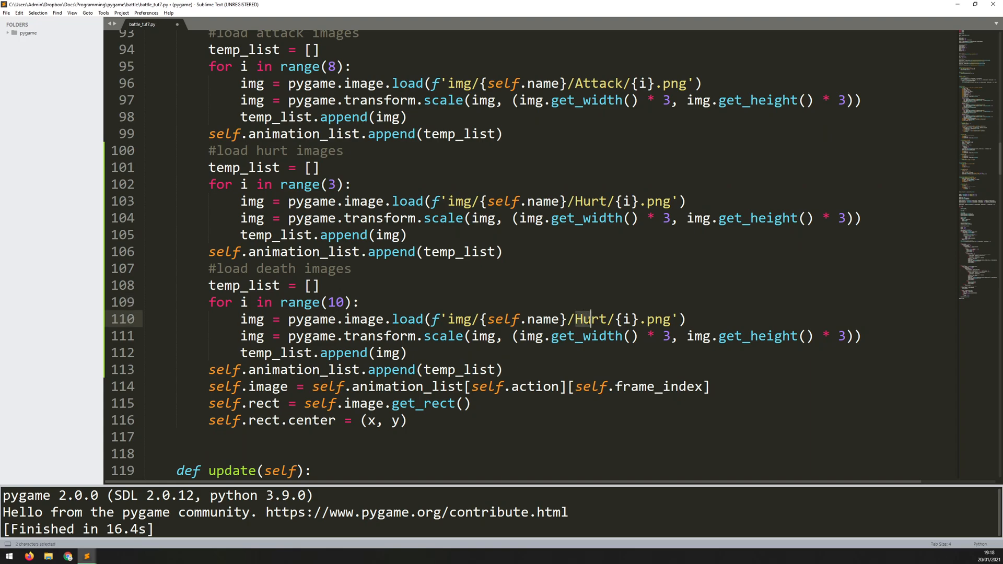
type("Death")
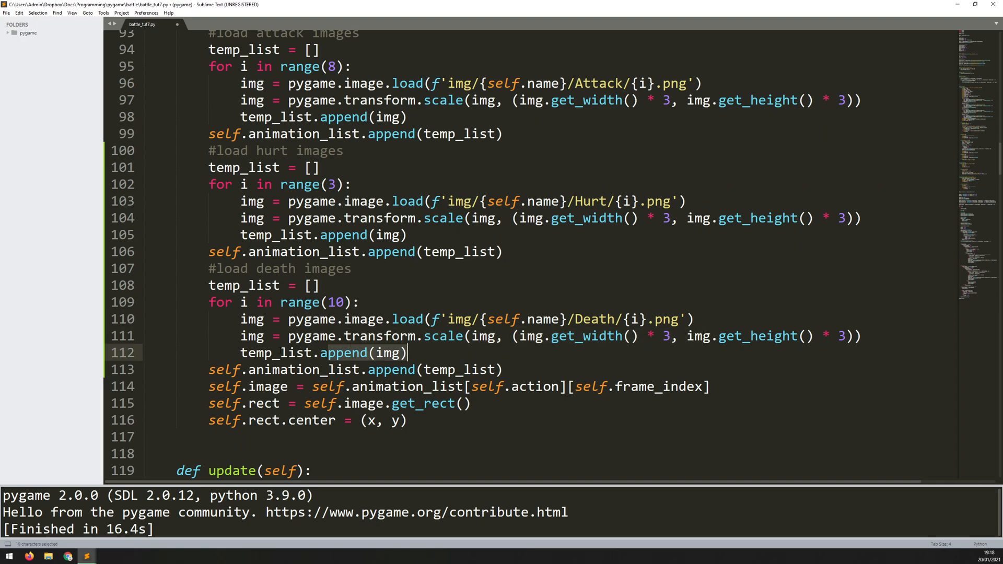
left_click(407, 353)
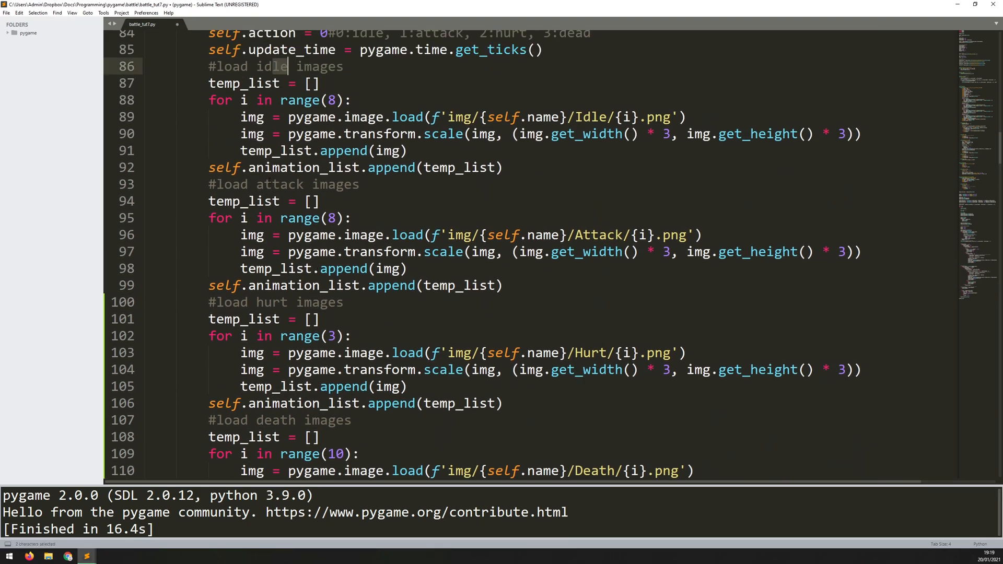
scroll("down", 3)
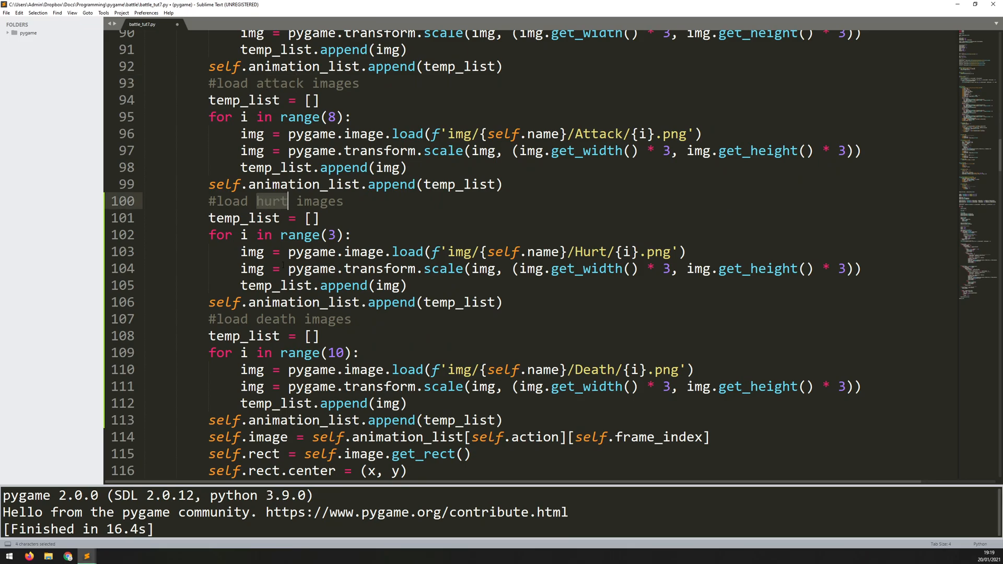
scroll("up", 3)
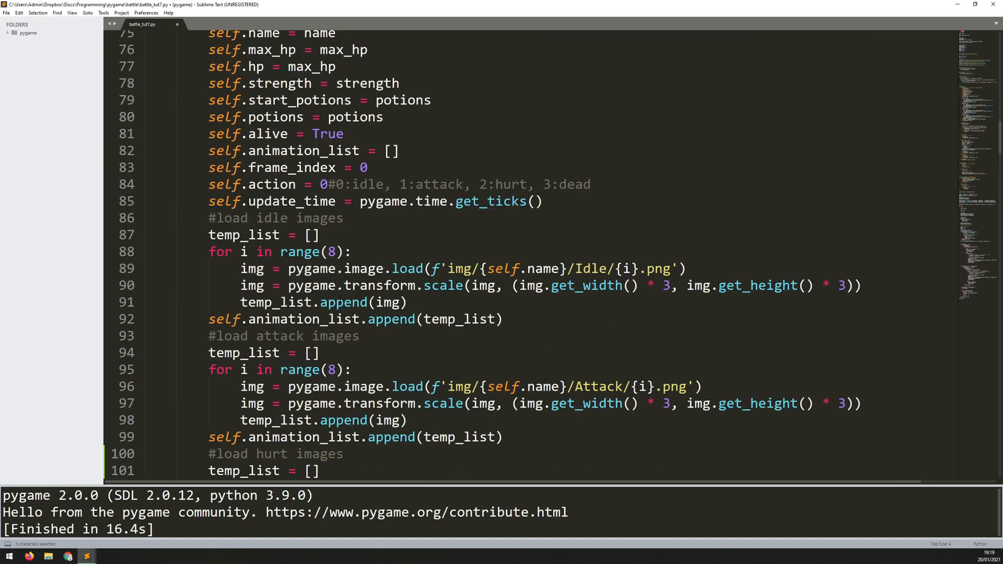
scroll("up", 3)
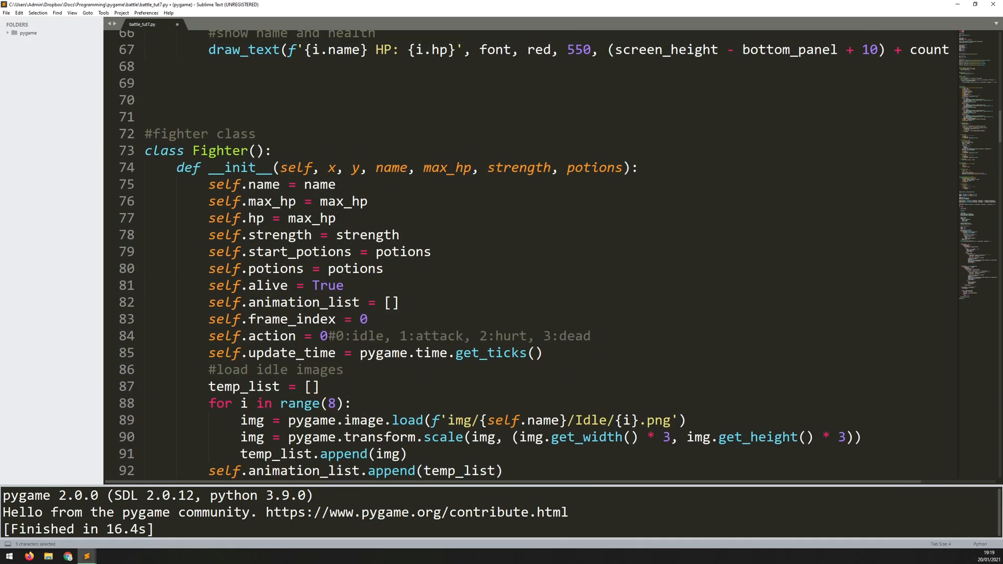
left_click(544, 336)
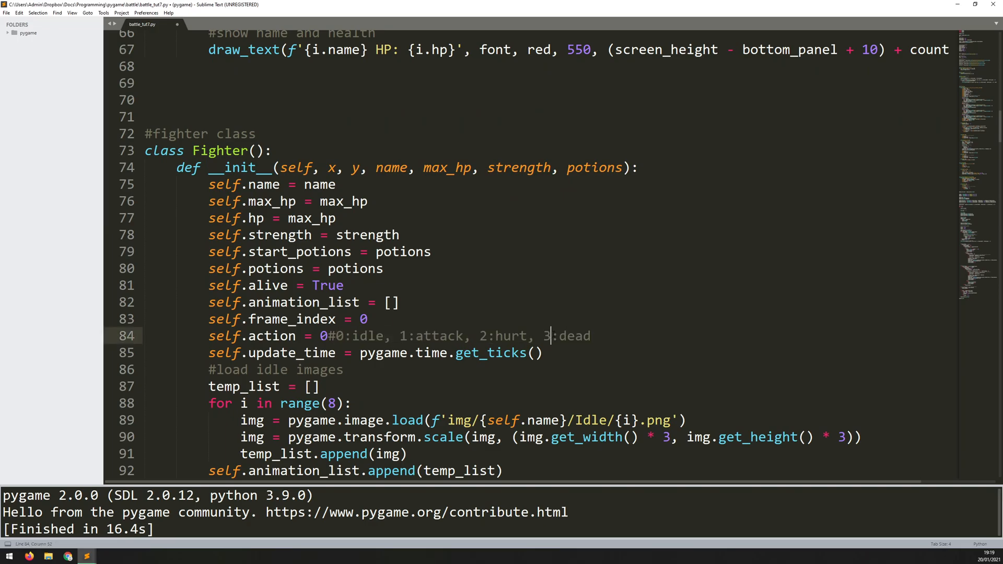
scroll("down", 3)
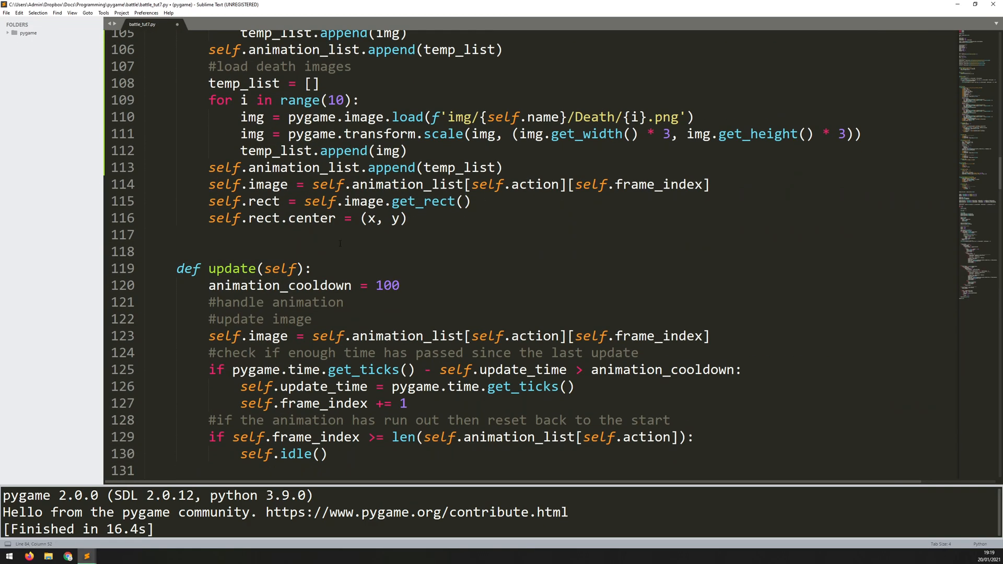
left_click(147, 236)
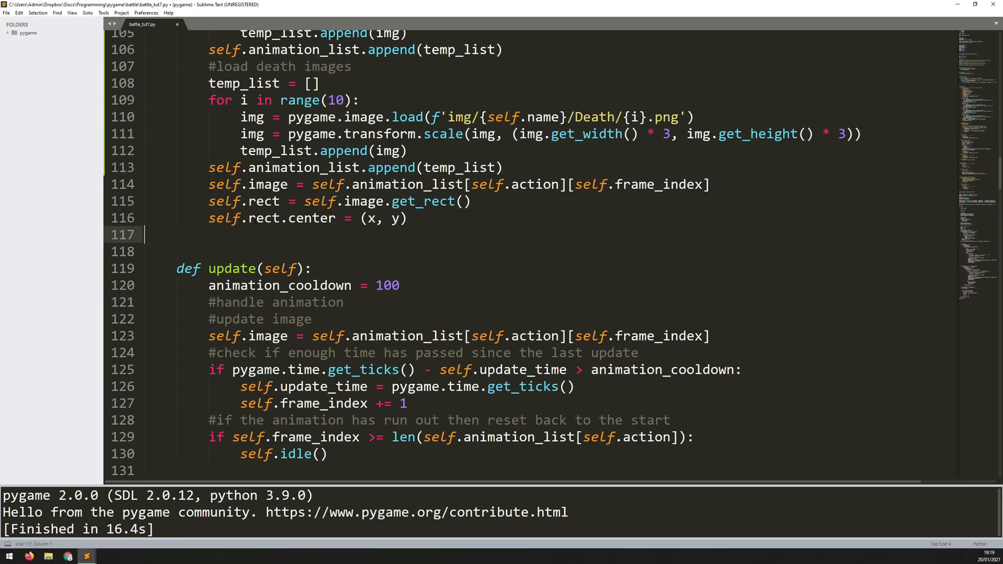
scroll("down", 3)
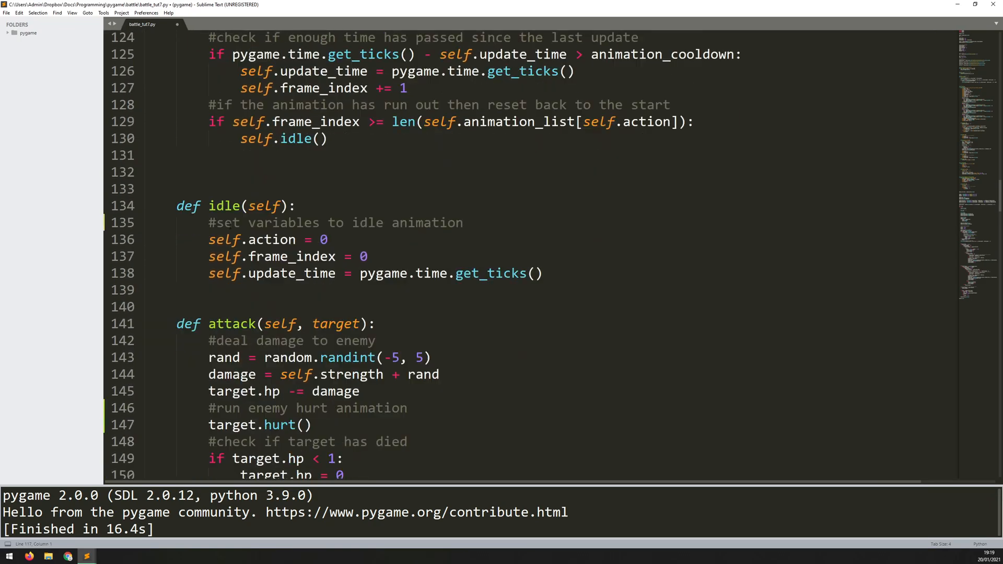
scroll("down", 3)
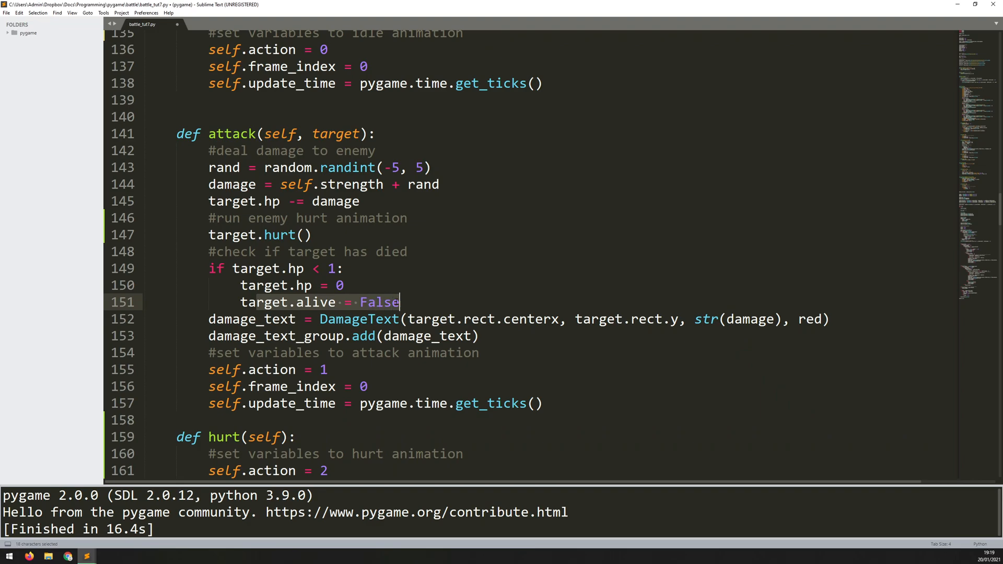
Begin adding a target.death() call after target.alive = False
left_click(400, 302)
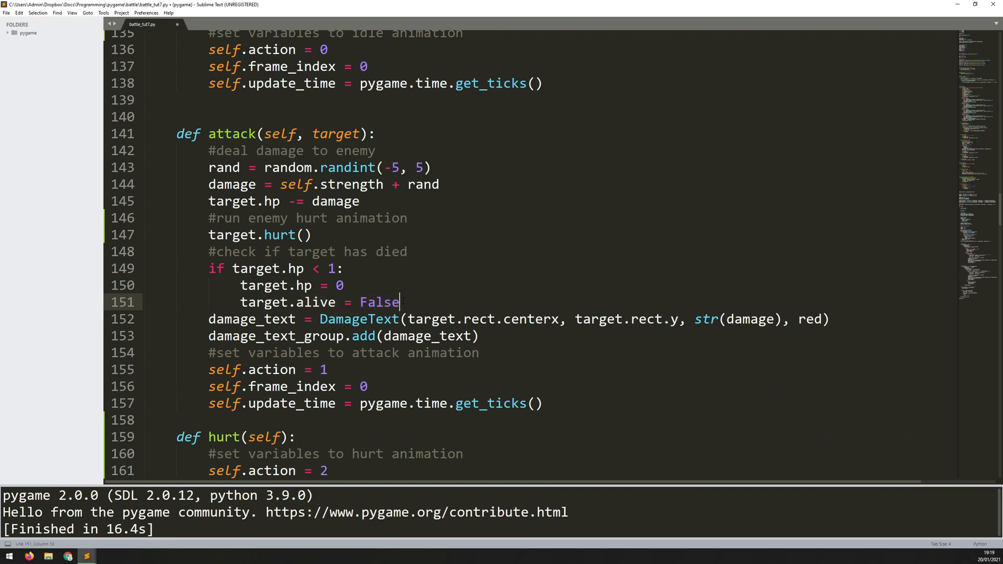
type("target.death(")
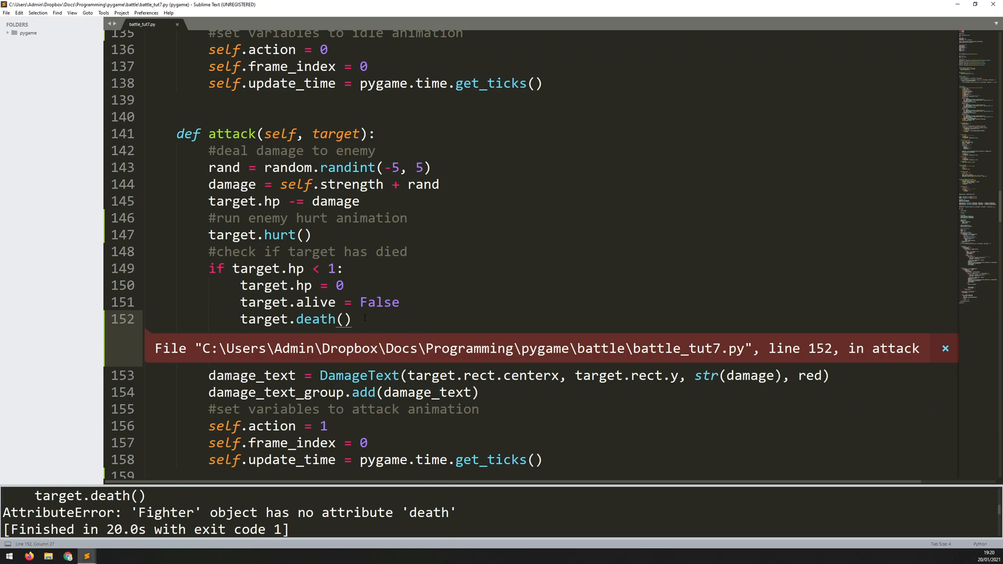
left_click(353, 320)
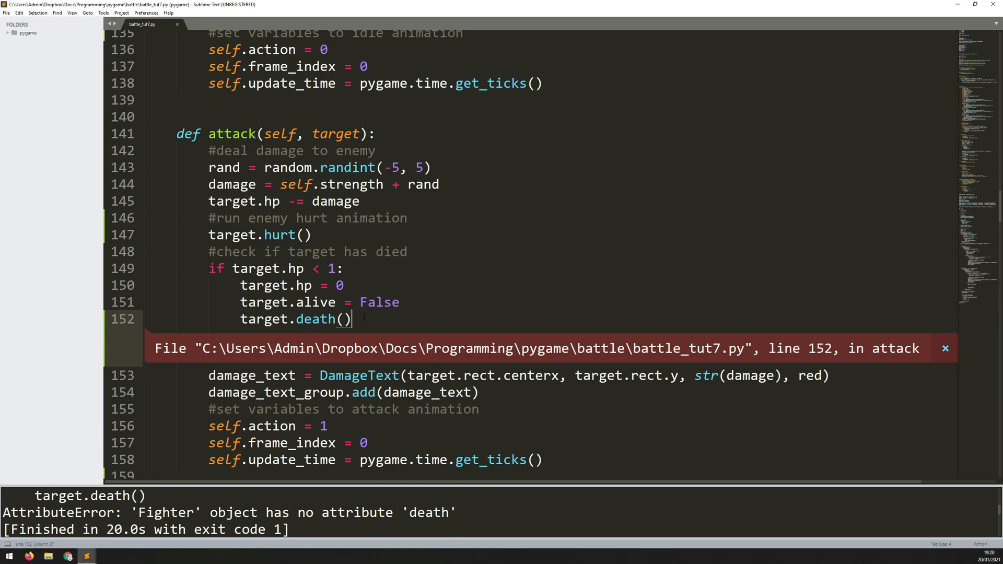
scroll("down", 3)
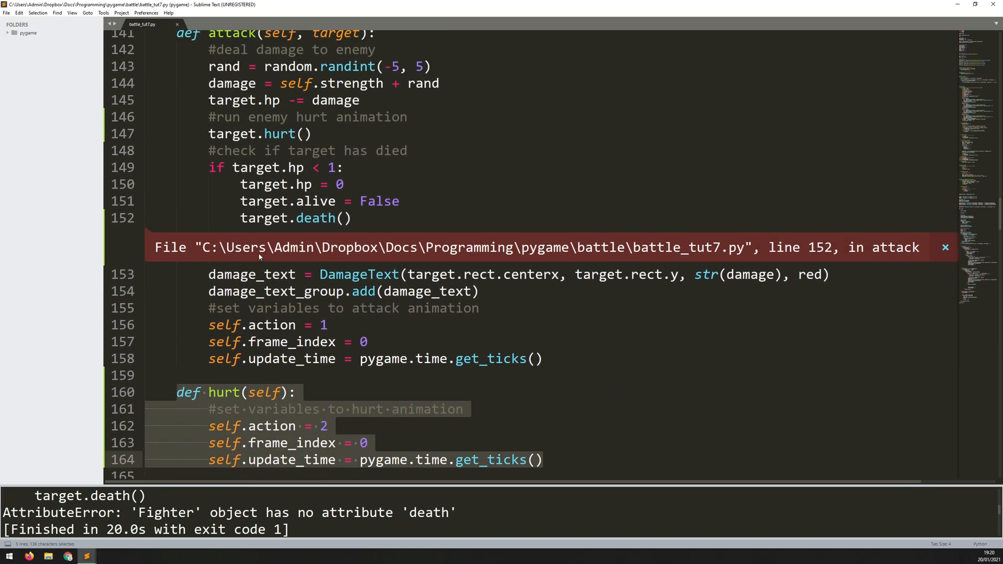
Paste a copy of hurt as a death method setting self.action to 3
scroll("down", 3)
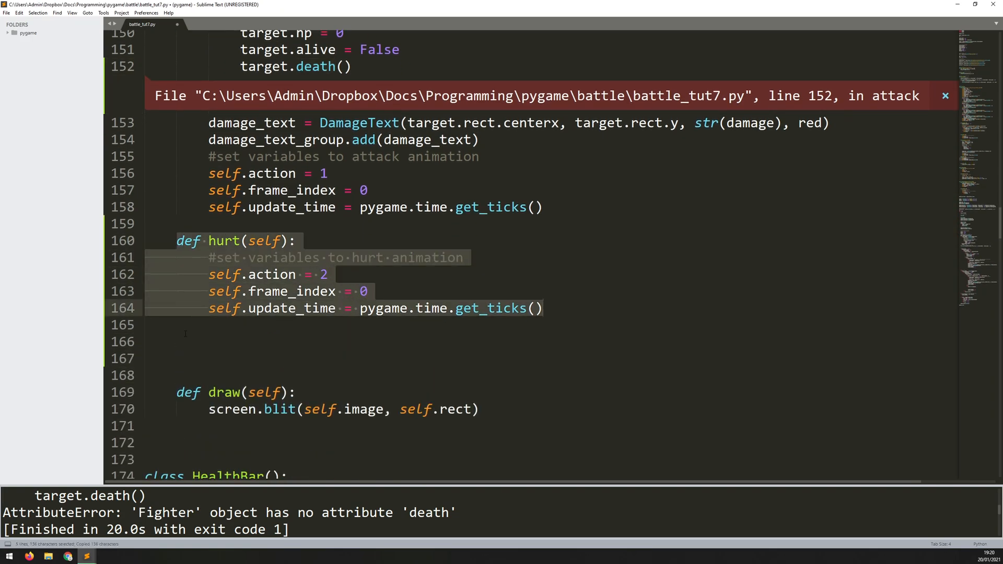
key("ctrl+v")
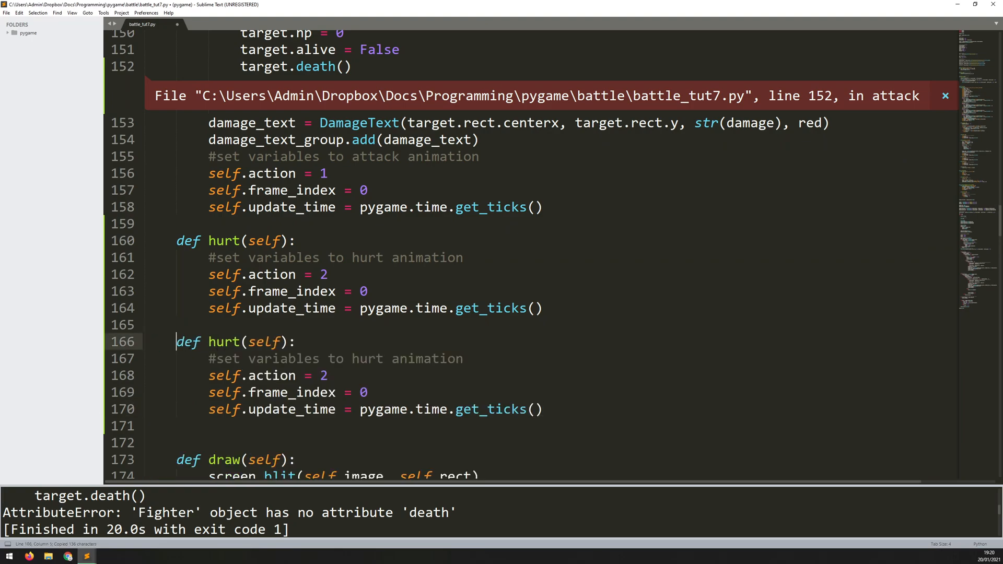
type("deat")
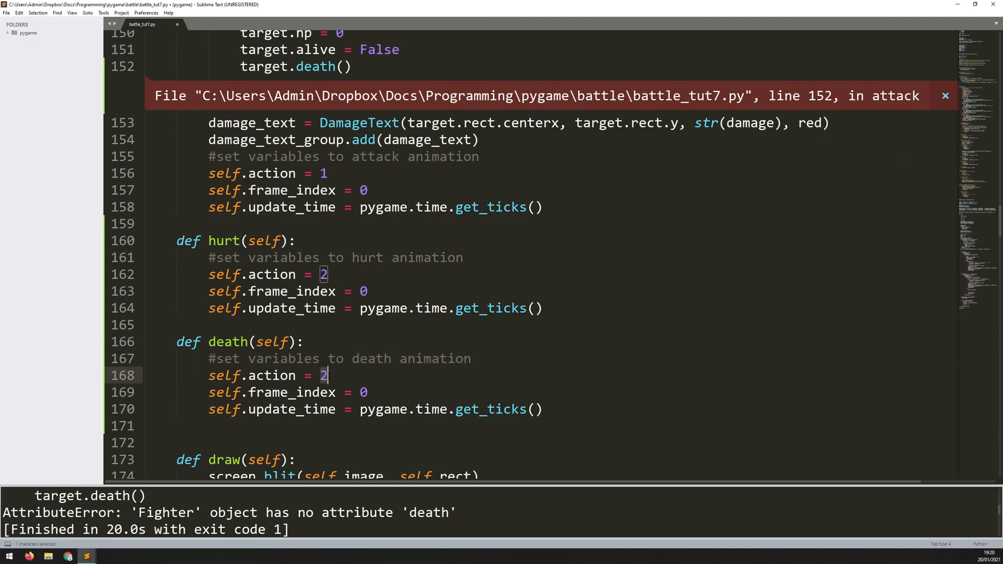
type("3")
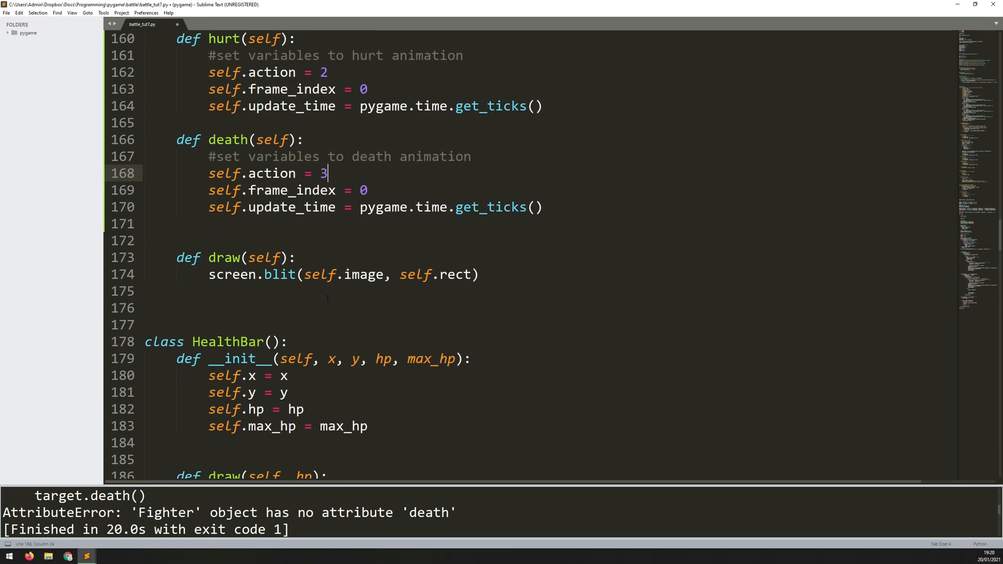
scroll("down", 3)
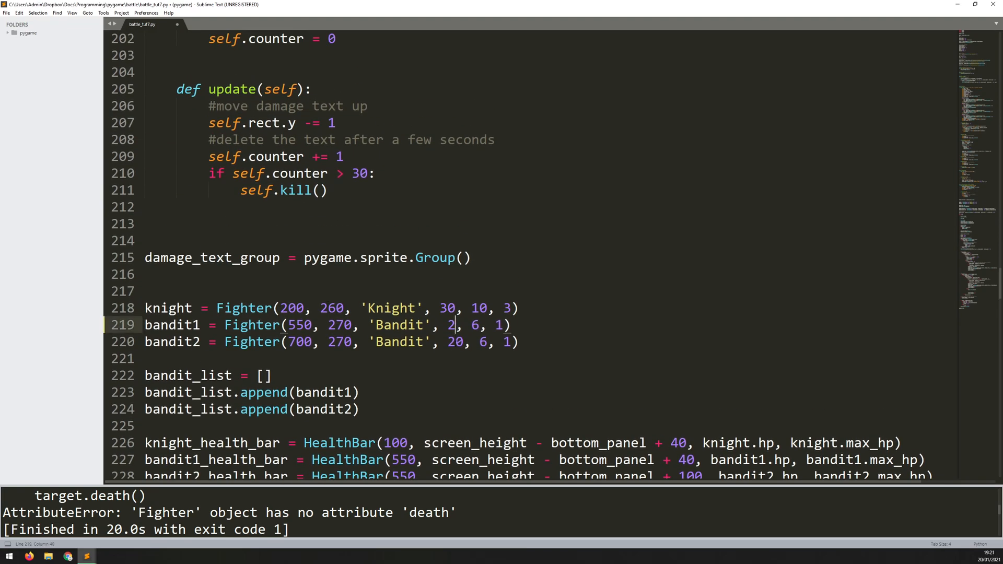
Run the battle with Ctrl+B until a bandit lies dead, then close the game window
key("ctrl+b")
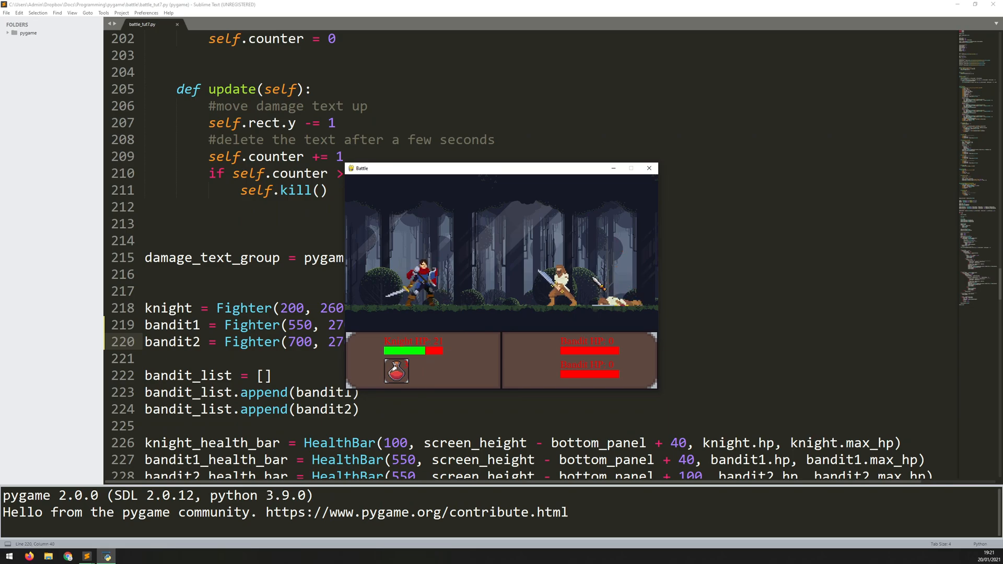
left_click(649, 167)
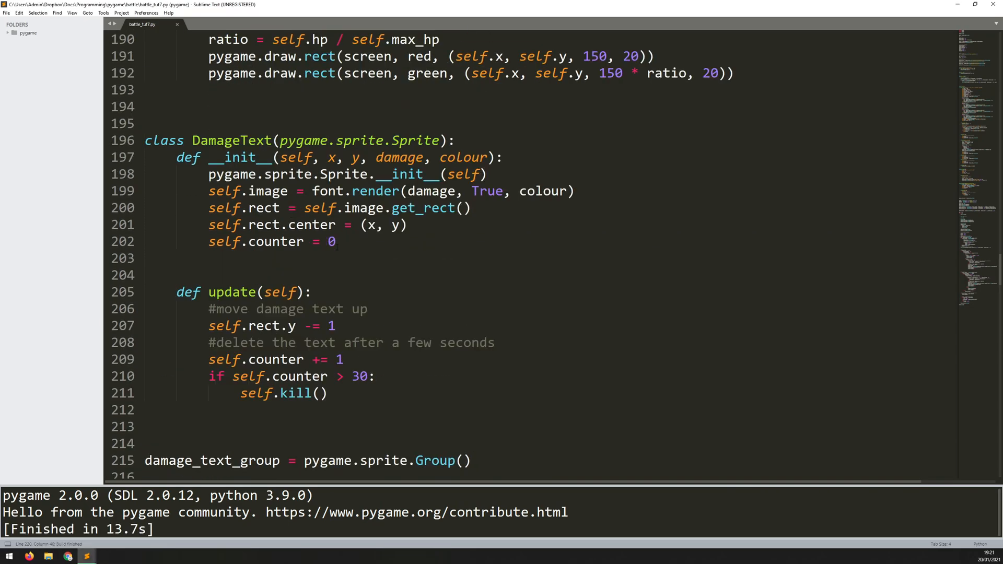
Place the cursor at the start of the self.idle() line in update() ready for a new line
scroll("up", 3)
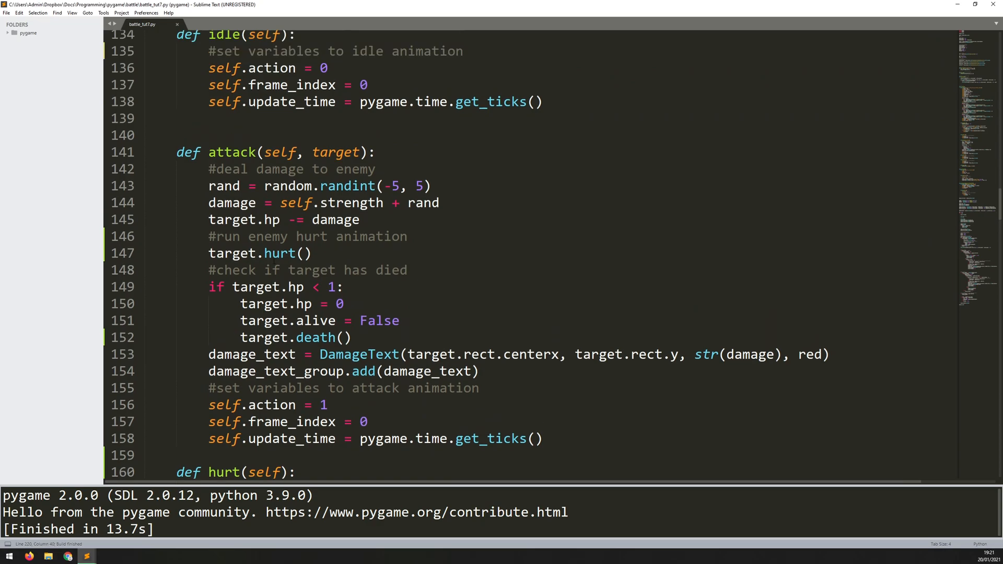
scroll("up", 3)
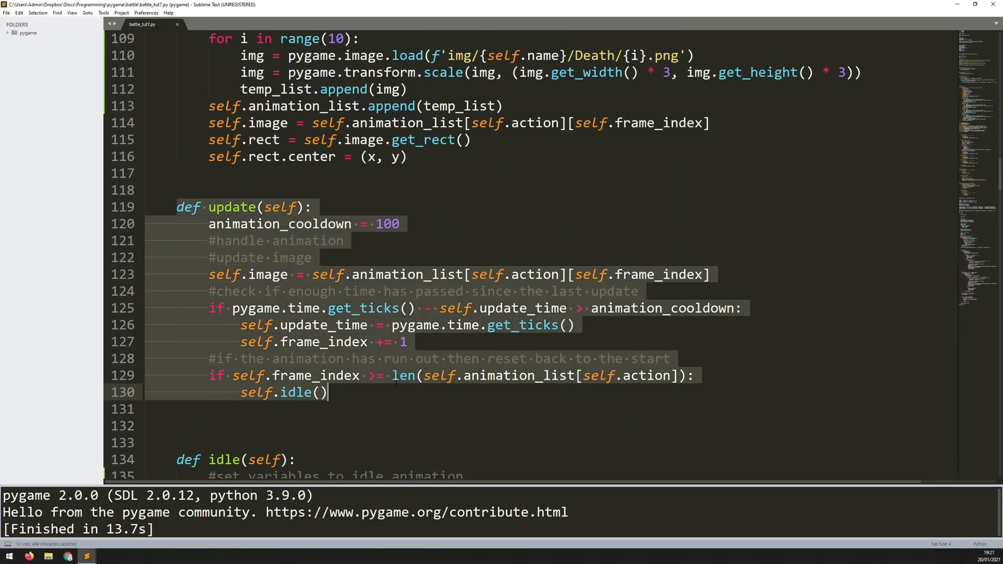
left_click(239, 375)
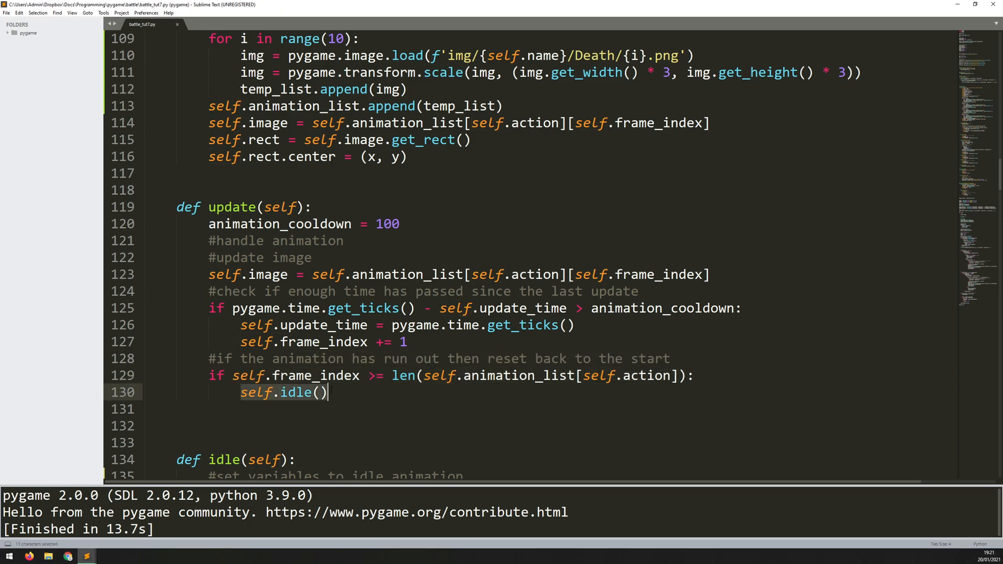
left_click(328, 392)
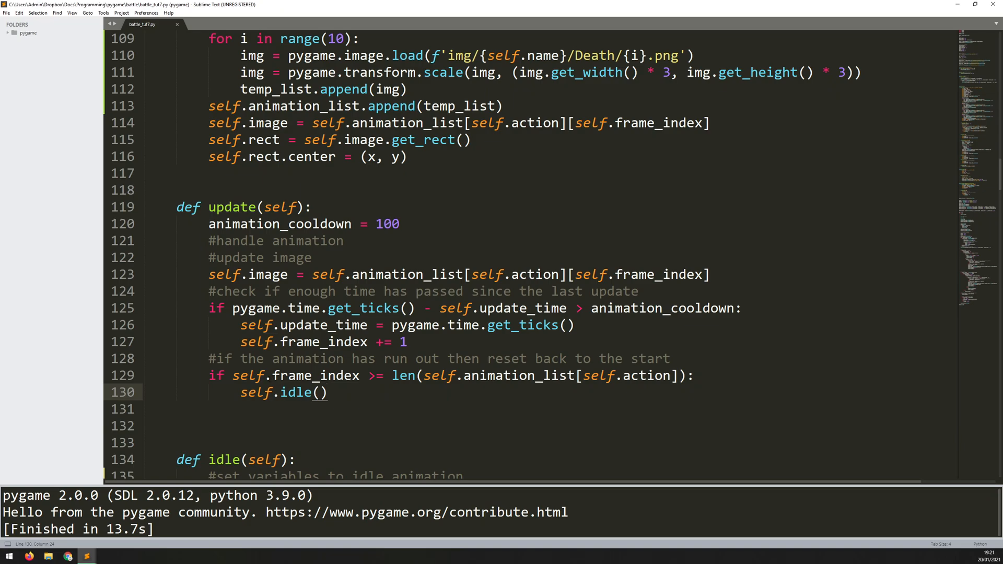
left_click(241, 392)
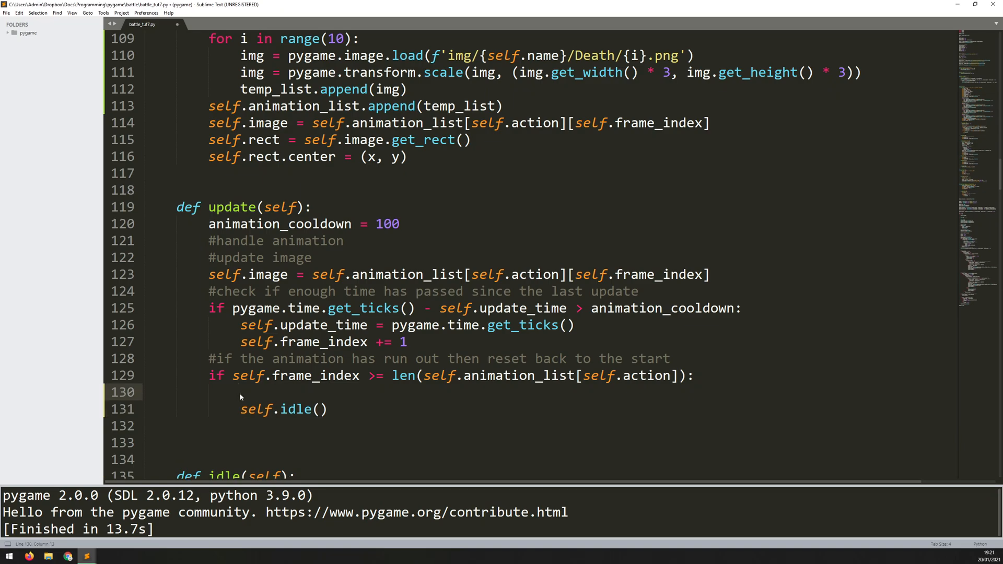
Under action == 3, set self.frame_index = len(self.animation_list[self.action]) - 1
type("if self.")
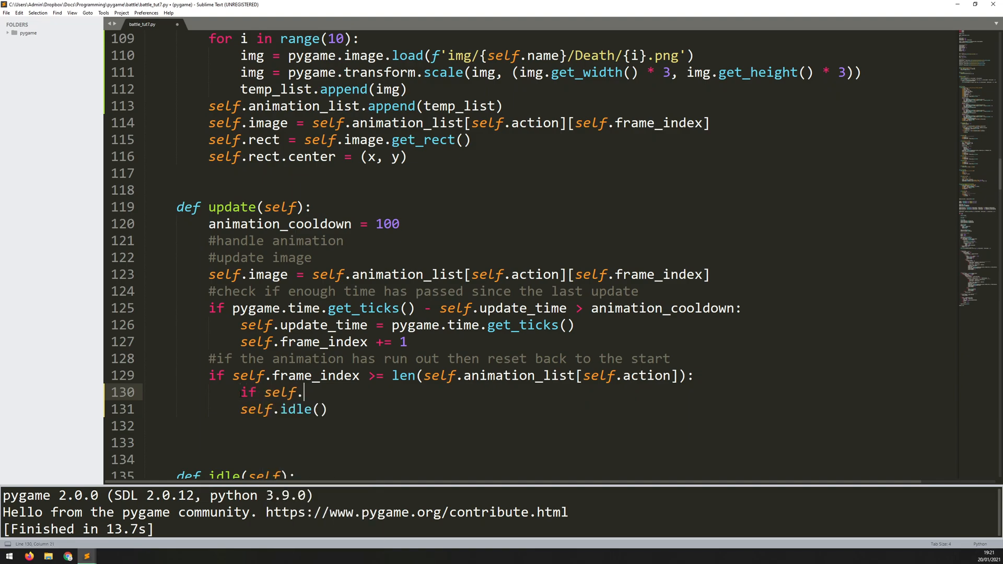
type("action == 3:")
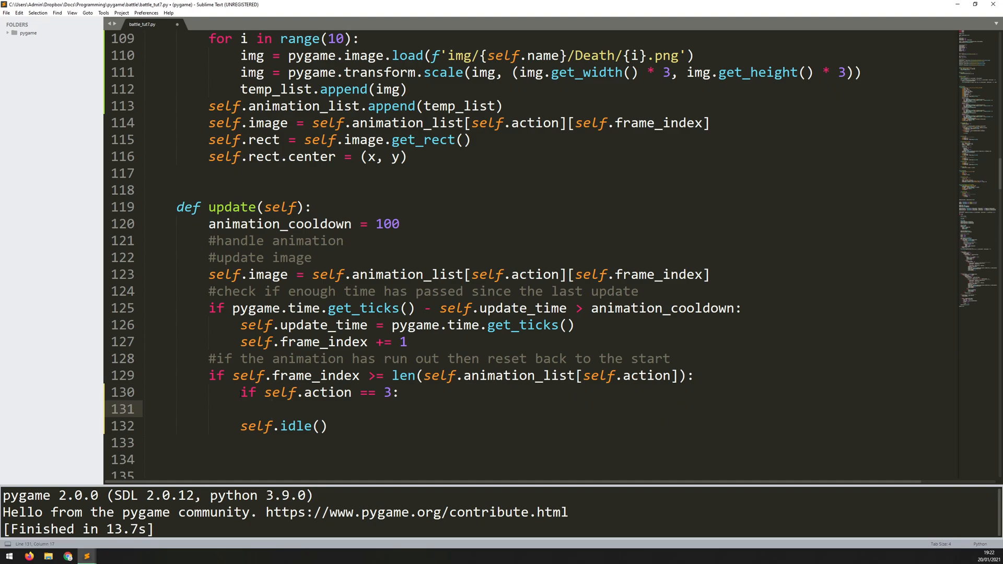
type("self.frame")
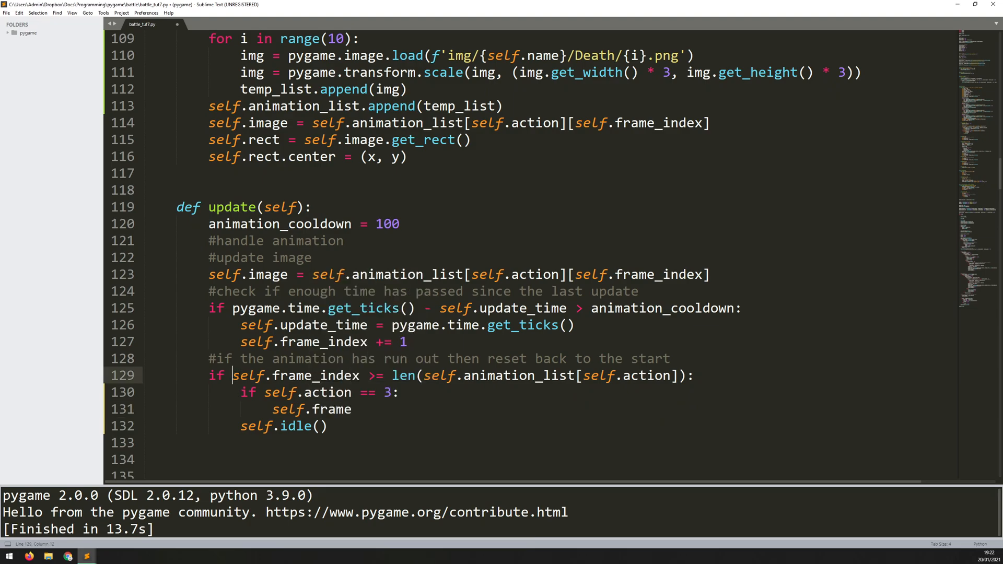
double_click(295, 375)
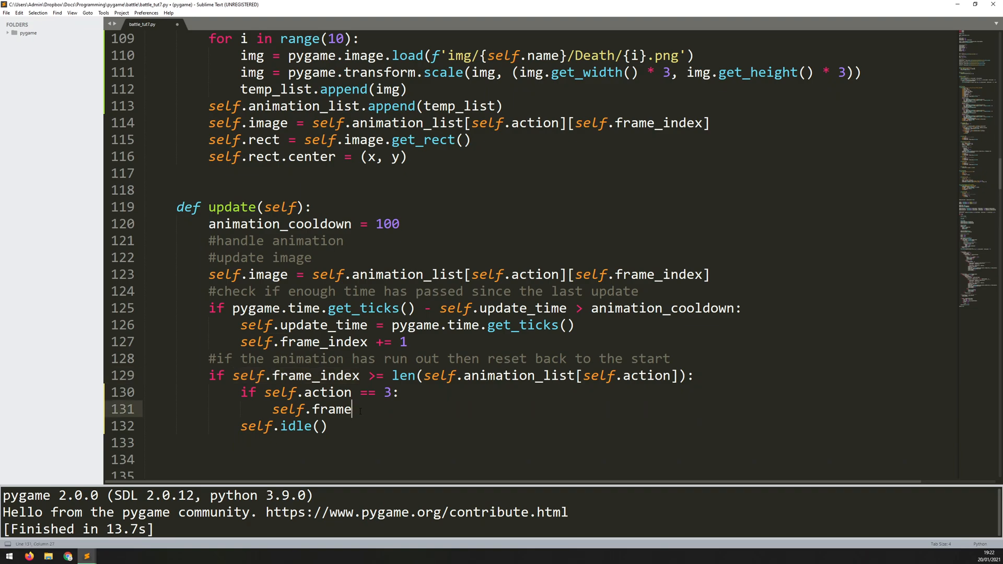
type("_index =")
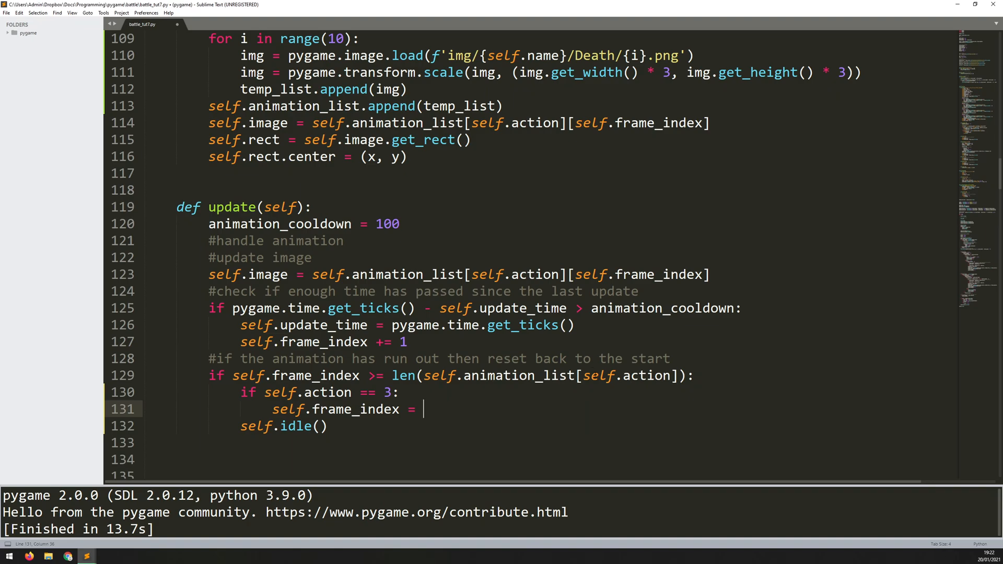
mouse_move(453, 403)
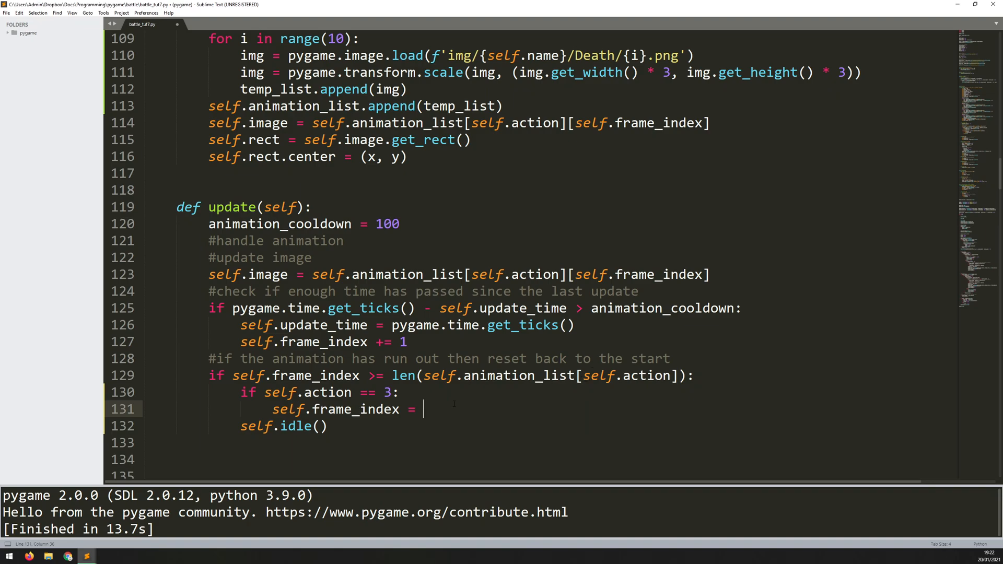
type("len")
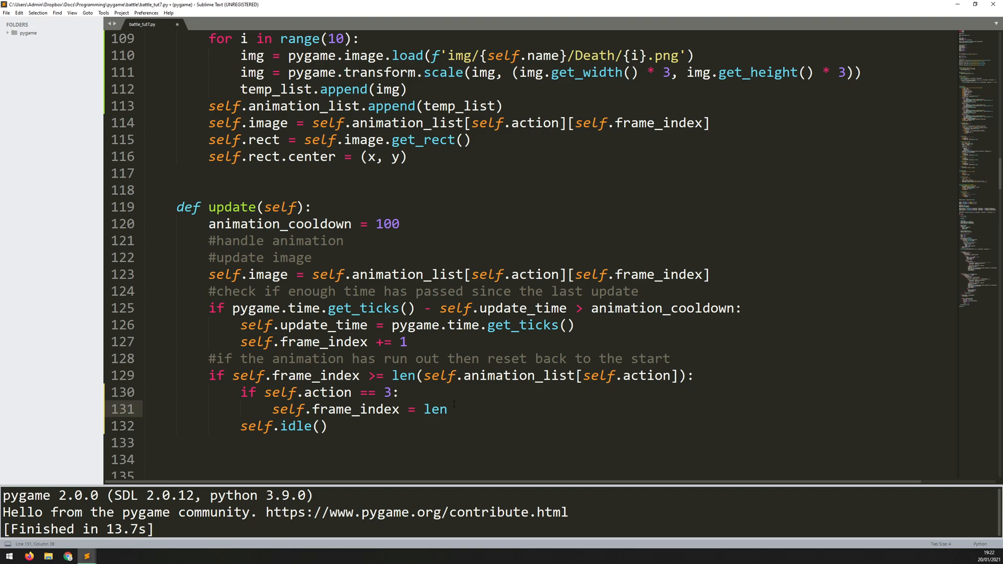
type("()")
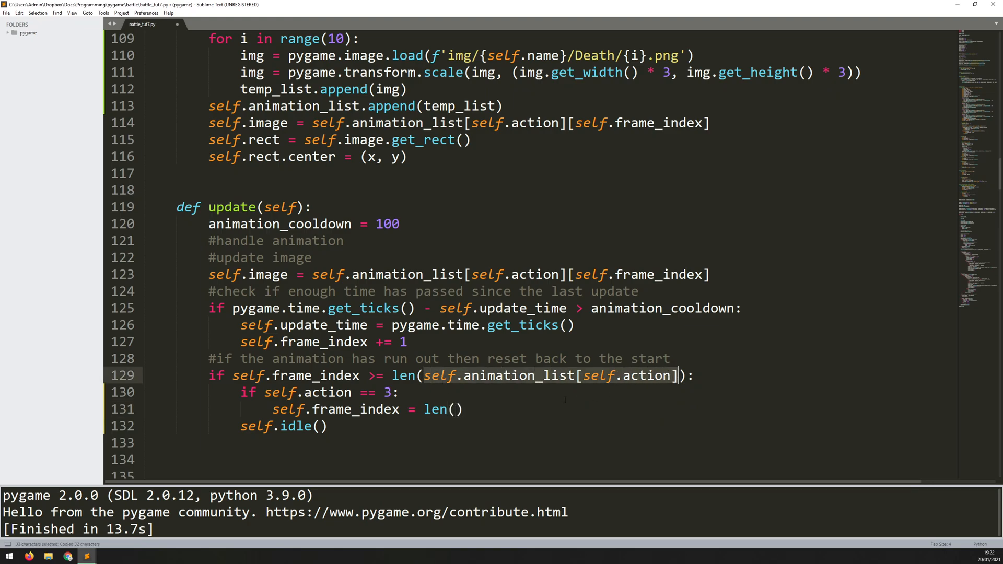
type("self.animation_list[self.action]")
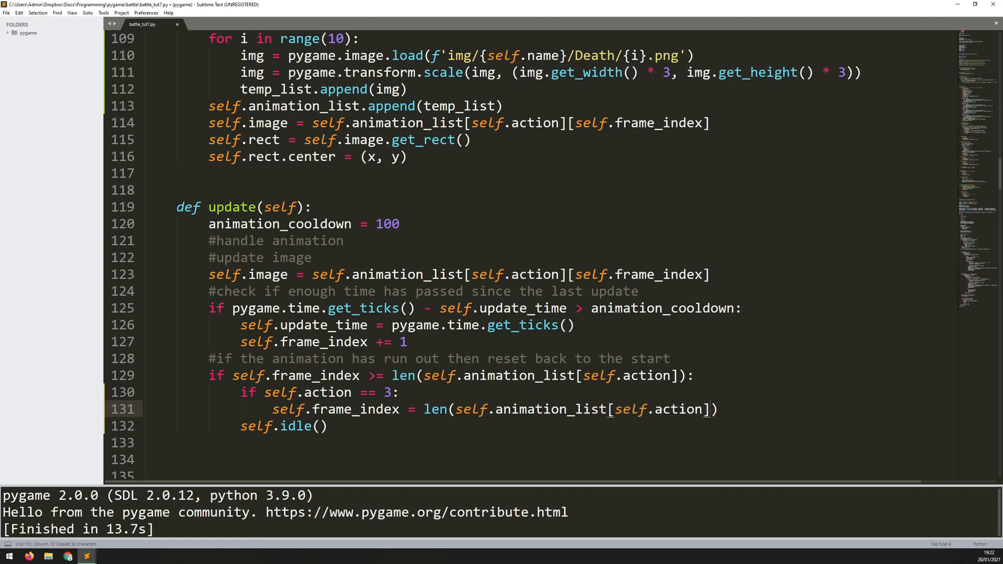
type("-")
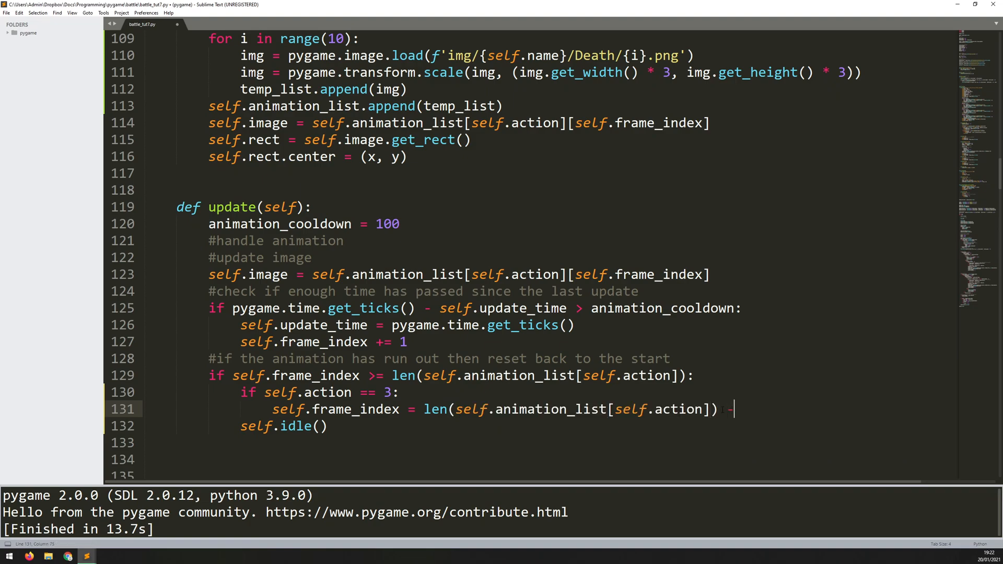
type("1")
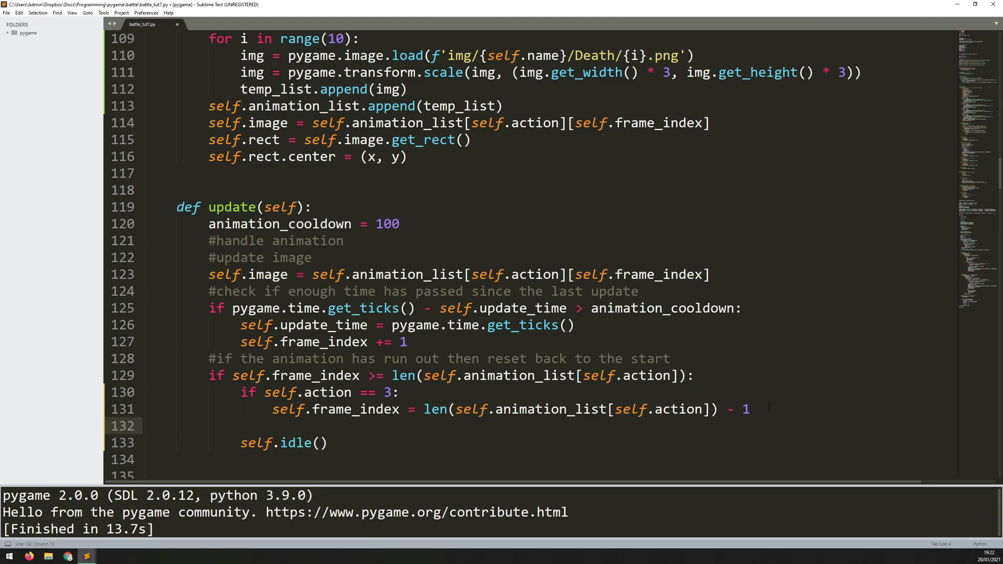
Move the self.idle() reset under an else: branch
type("else:")
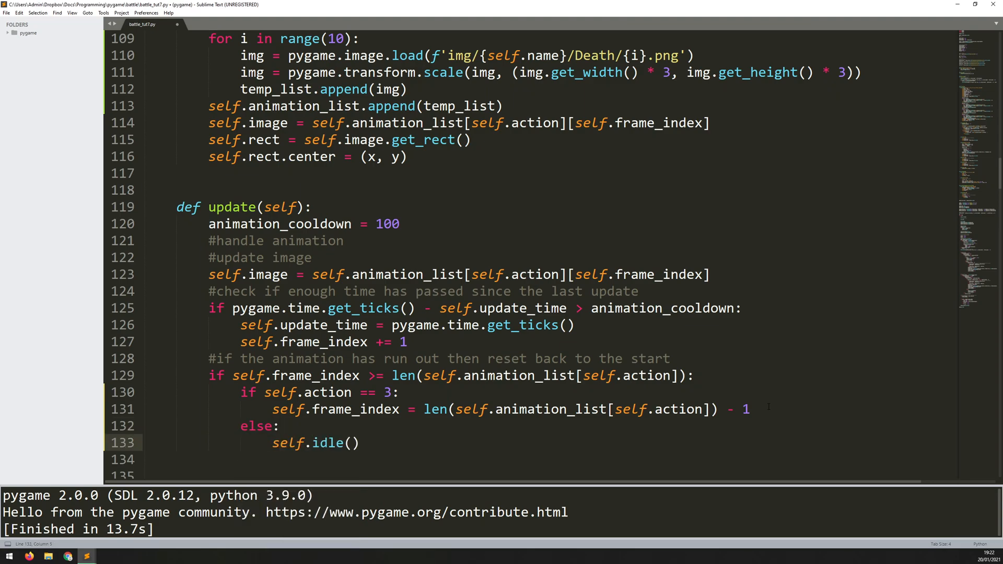
left_click(363, 443)
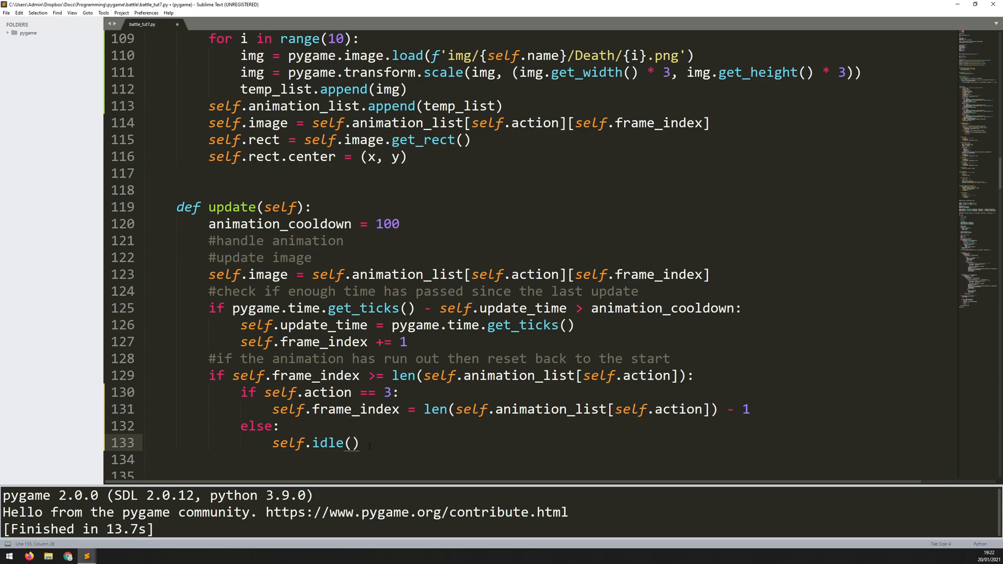
key("ctrl+b")
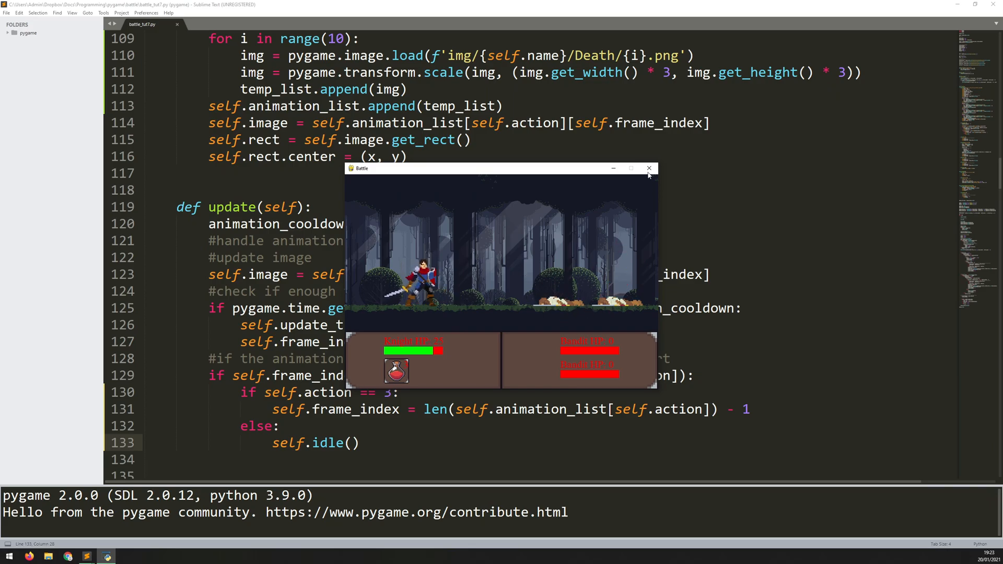
left_click(649, 167)
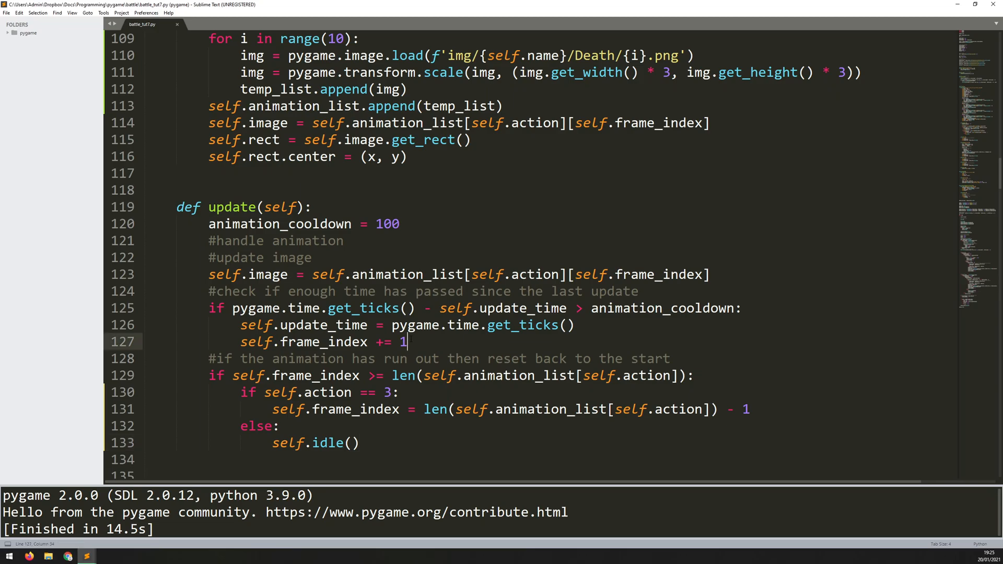
key("ctrl+b")
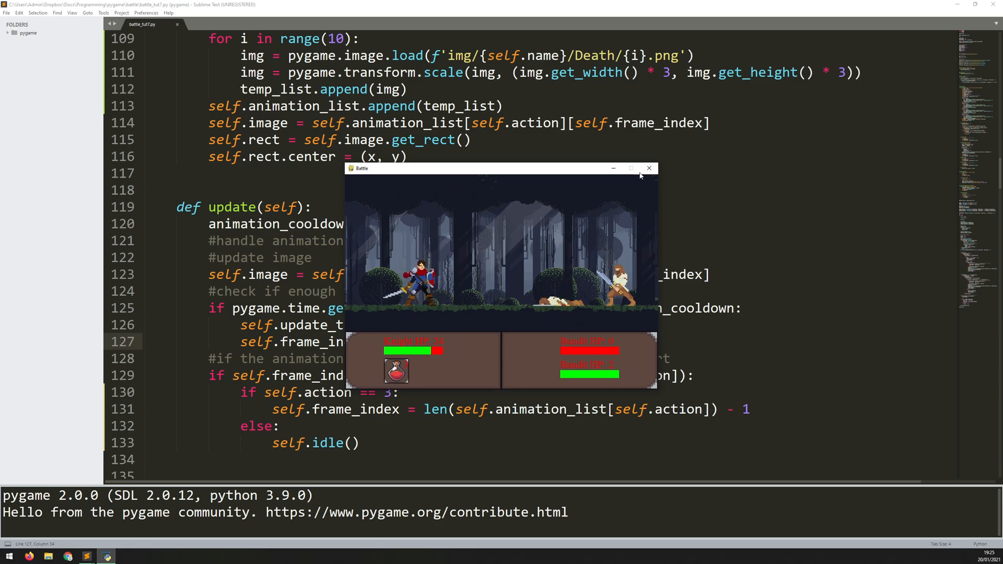
left_click(649, 168)
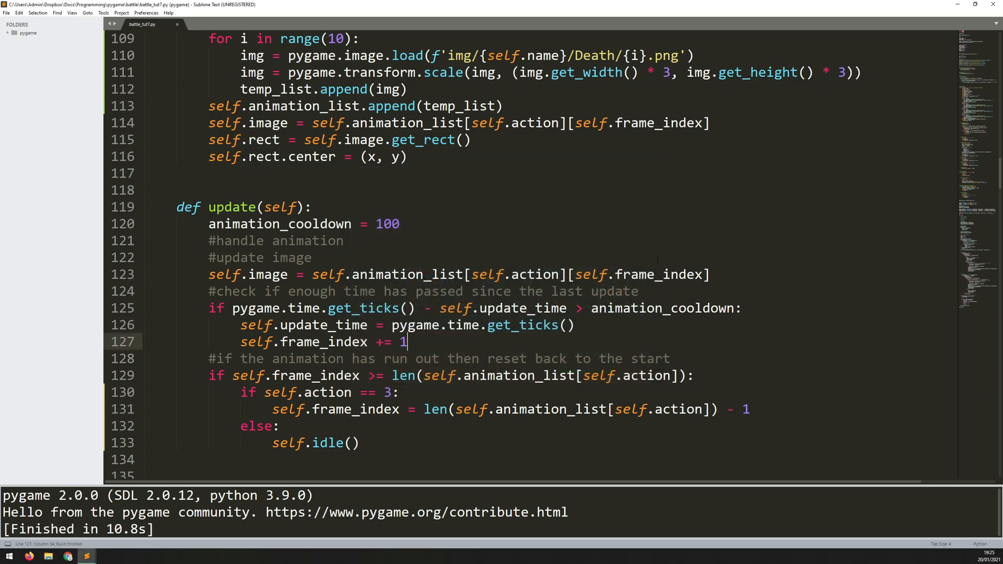
Scroll to the player-action code and select the 'if clicked == True' target check
scroll("down", 3)
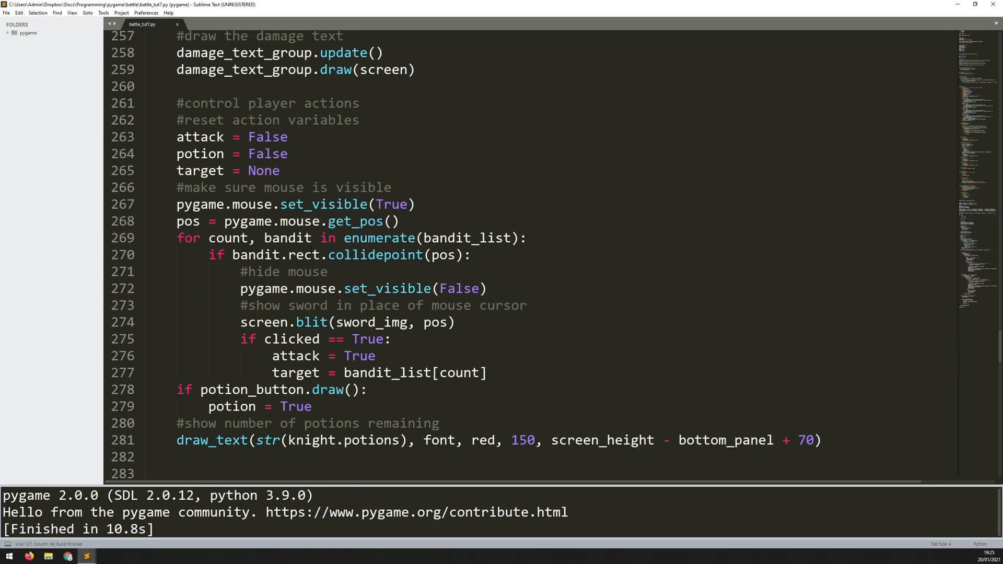
scroll("down", 3)
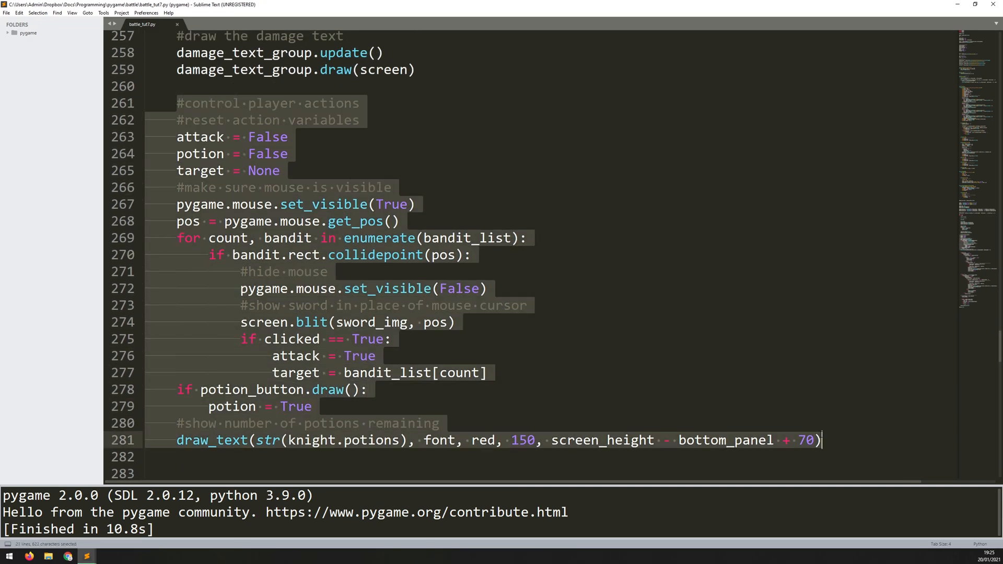
scroll("down", 3)
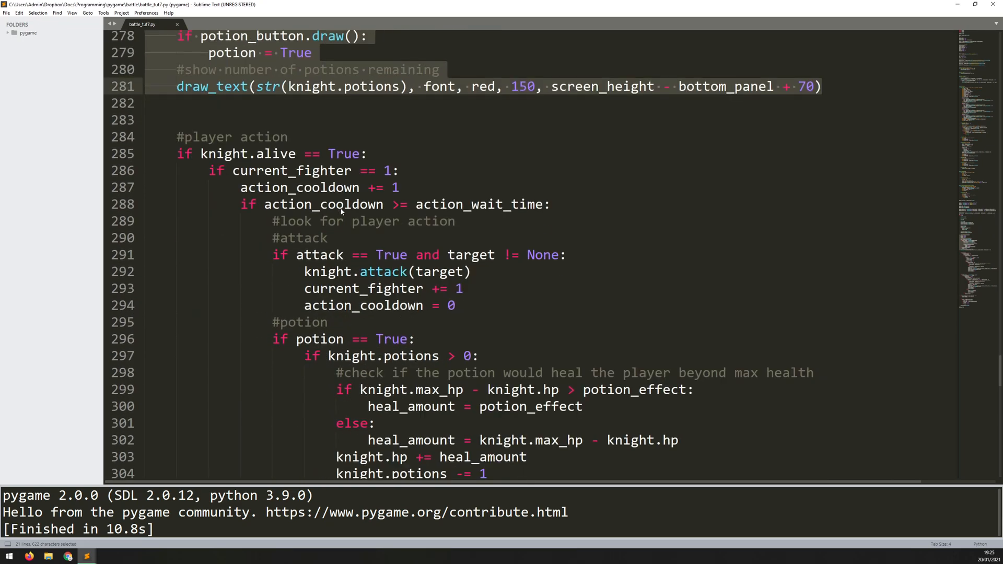
scroll("down", 3)
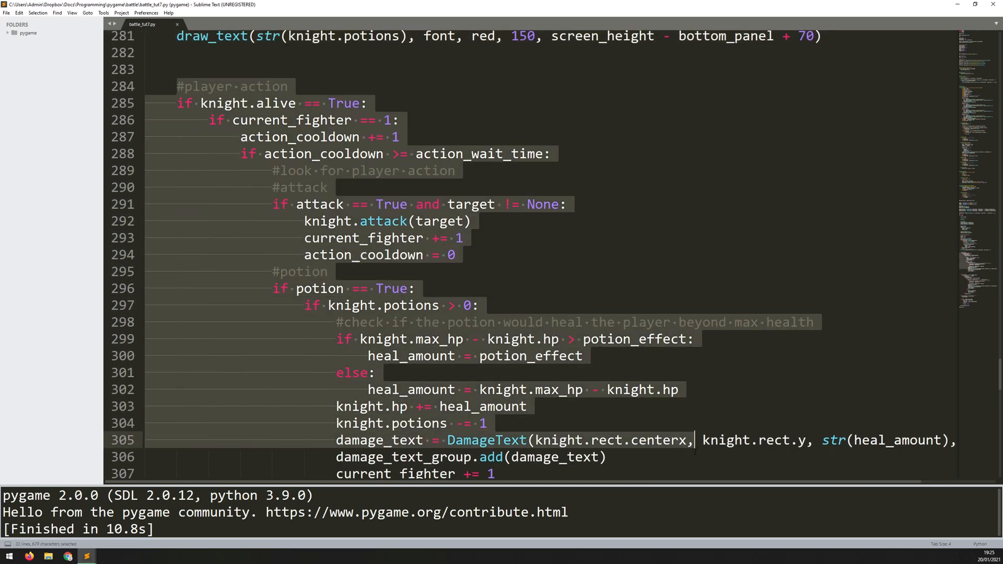
scroll("up", 3)
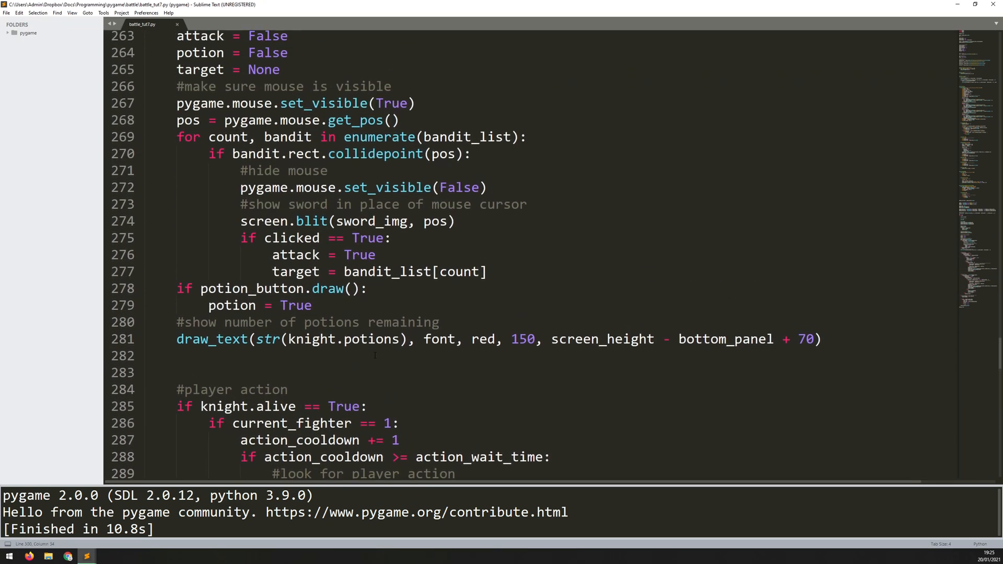
scroll("up", 3)
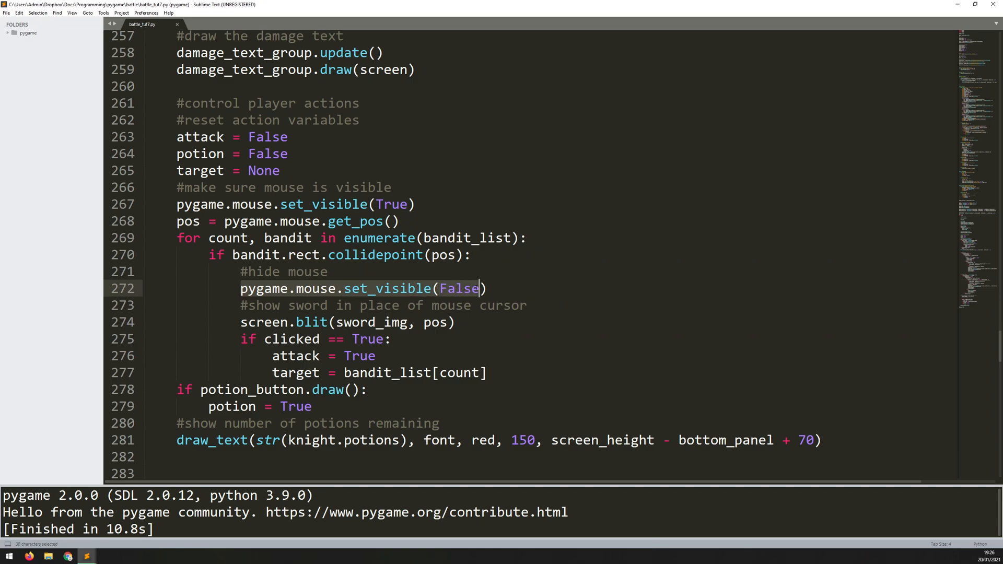
left_click(433, 322)
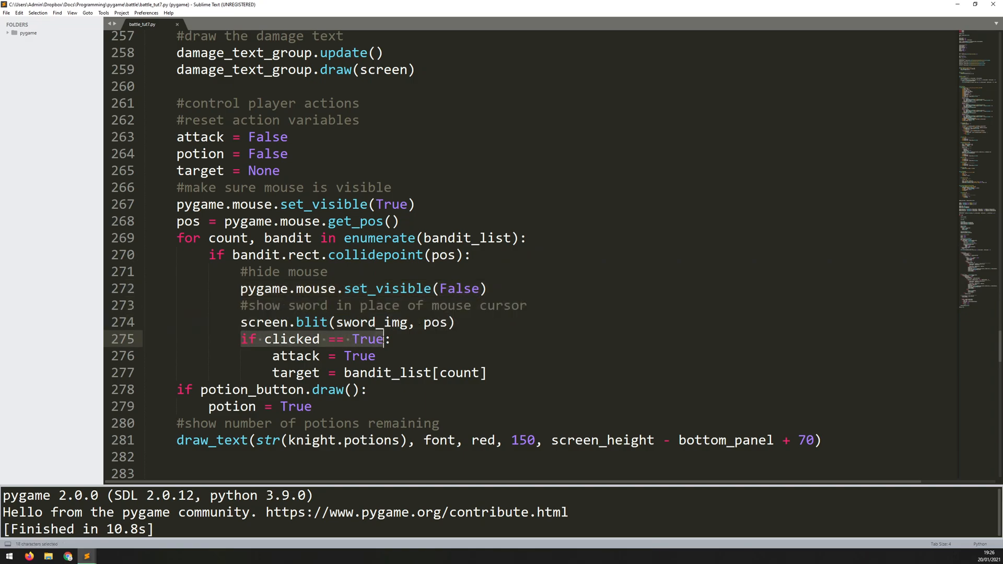
mouse_move(383, 339)
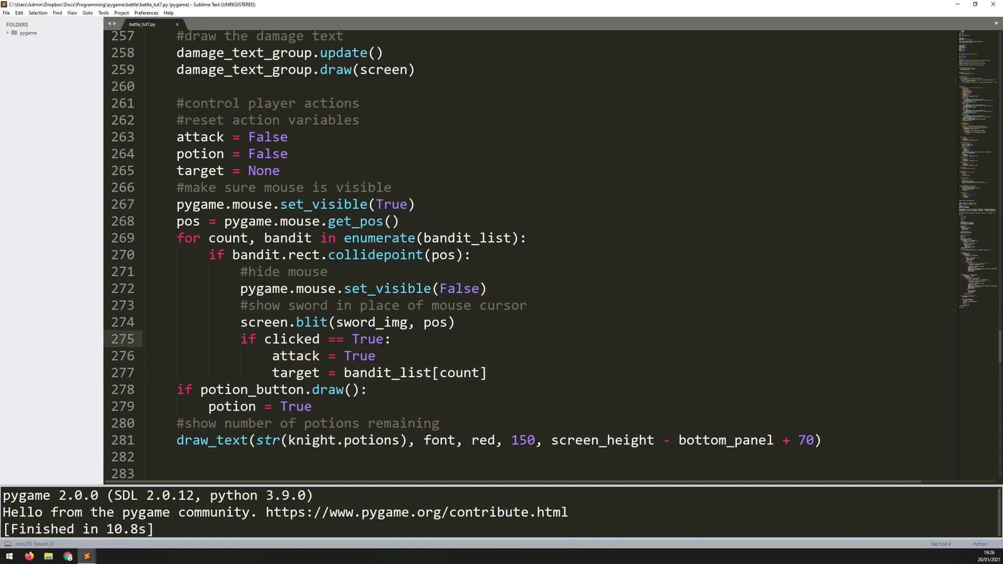
Extend the clicked condition with 'and bandit.alive == True' so only living bandits are targeted
left_click(384, 338)
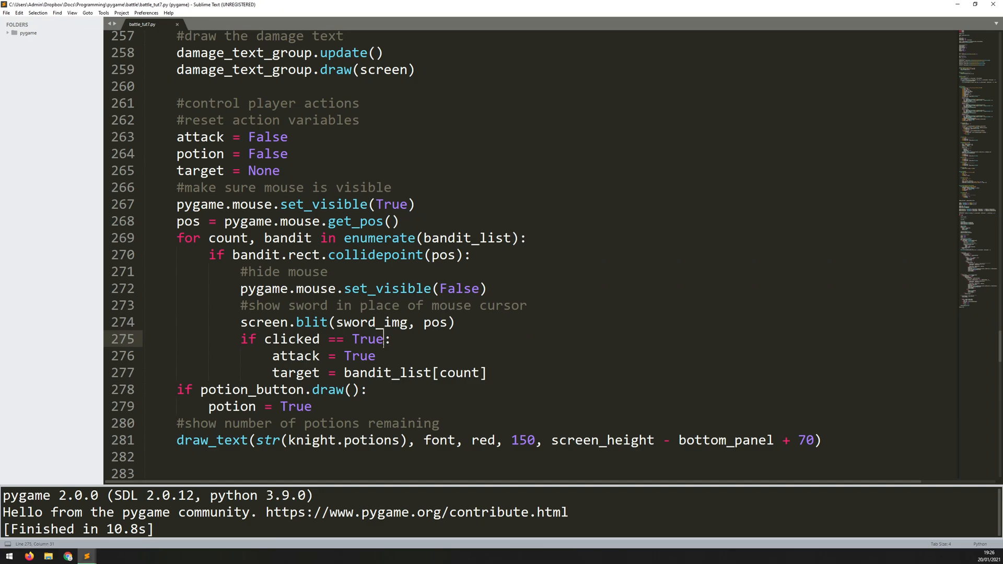
type("and")
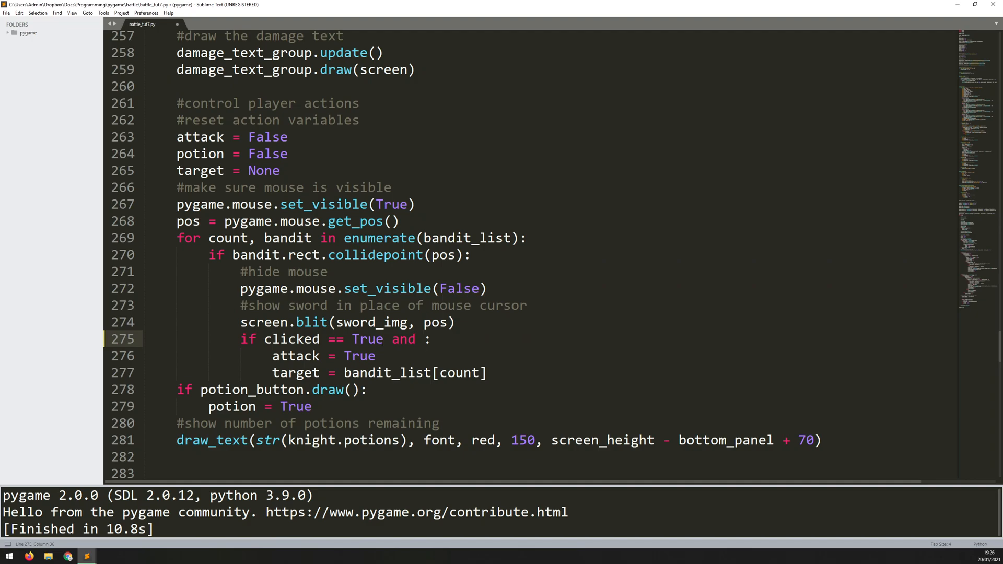
type("bandit.alive == True")
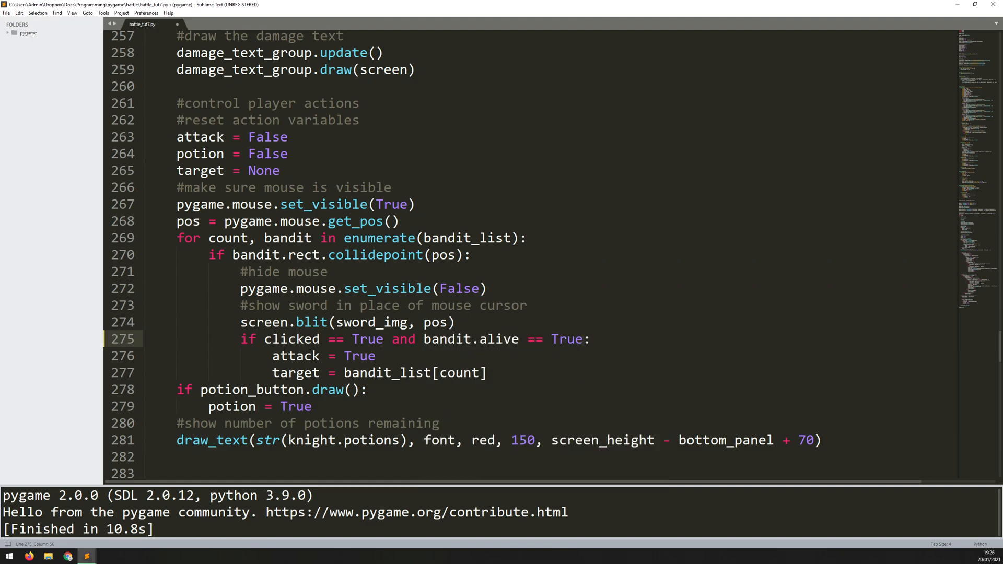
left_click(380, 373)
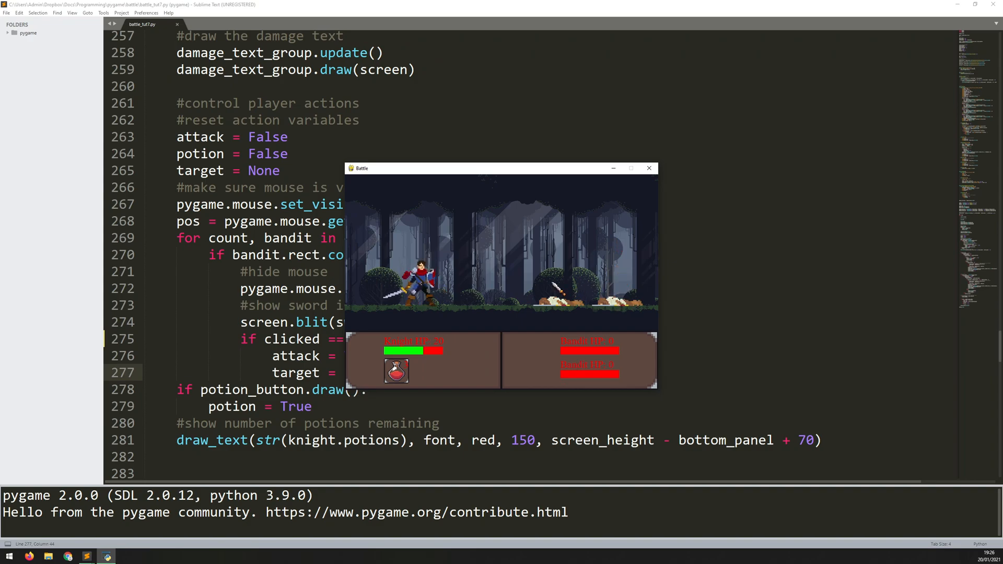
mouse_move(649, 168)
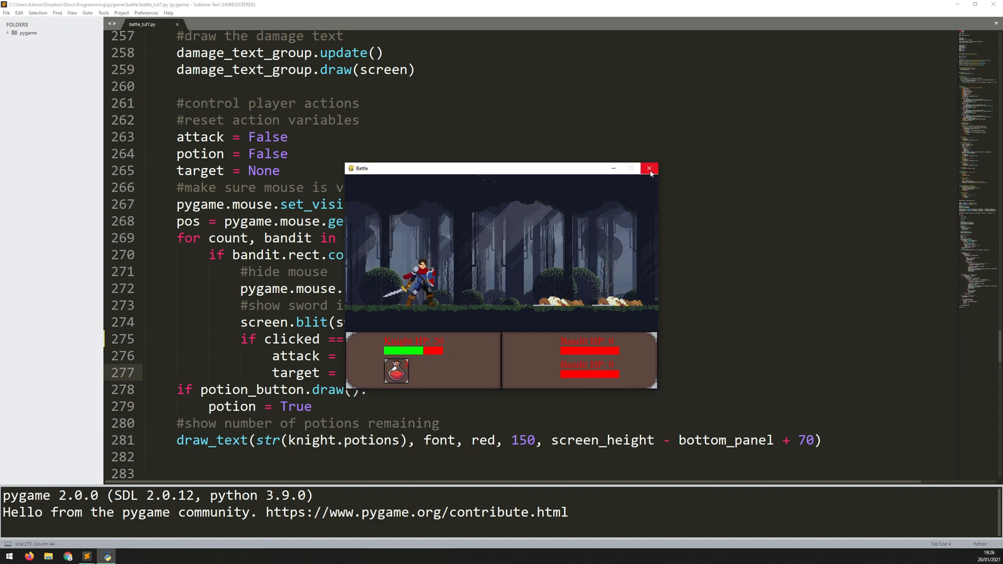
left_click(649, 168)
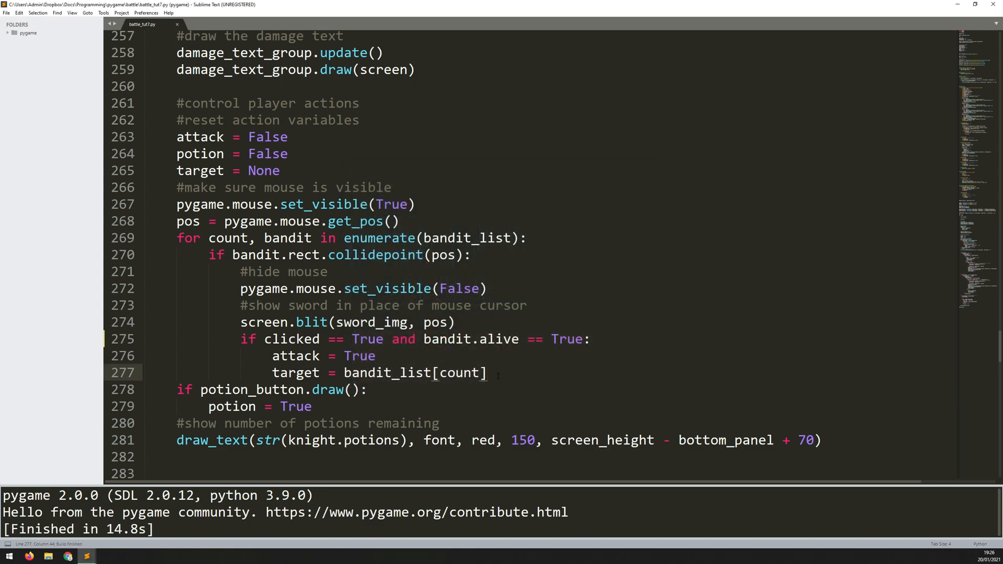